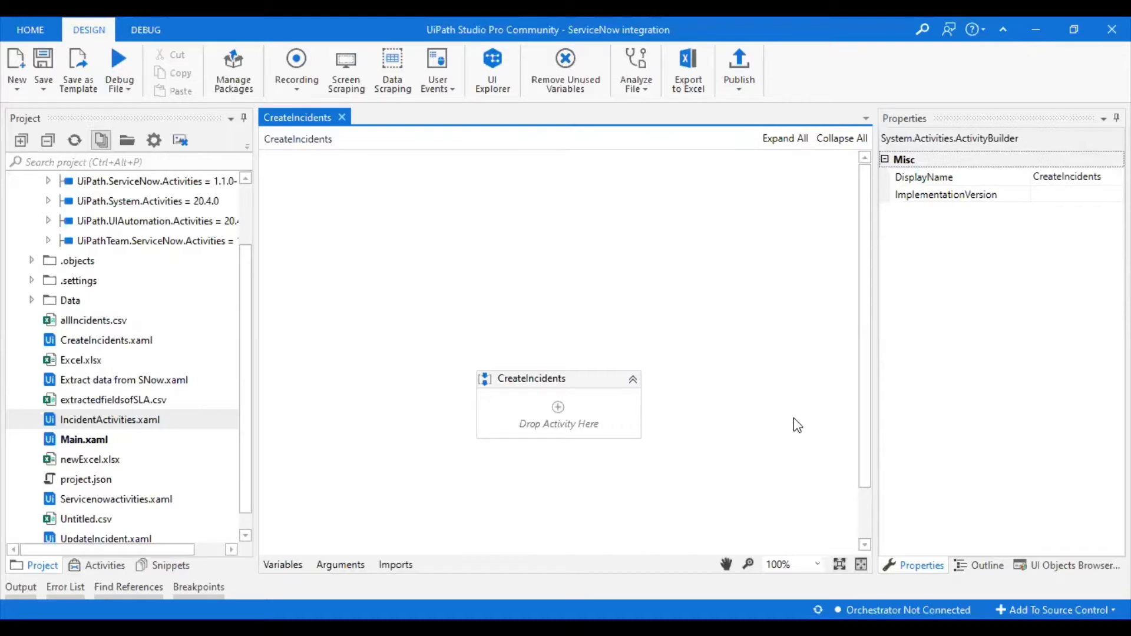
Step: Check the installable packages list for the UiPath ServiceNow package, then close it unchanged
{"action": "left_click", "coordinate": [233, 68]}
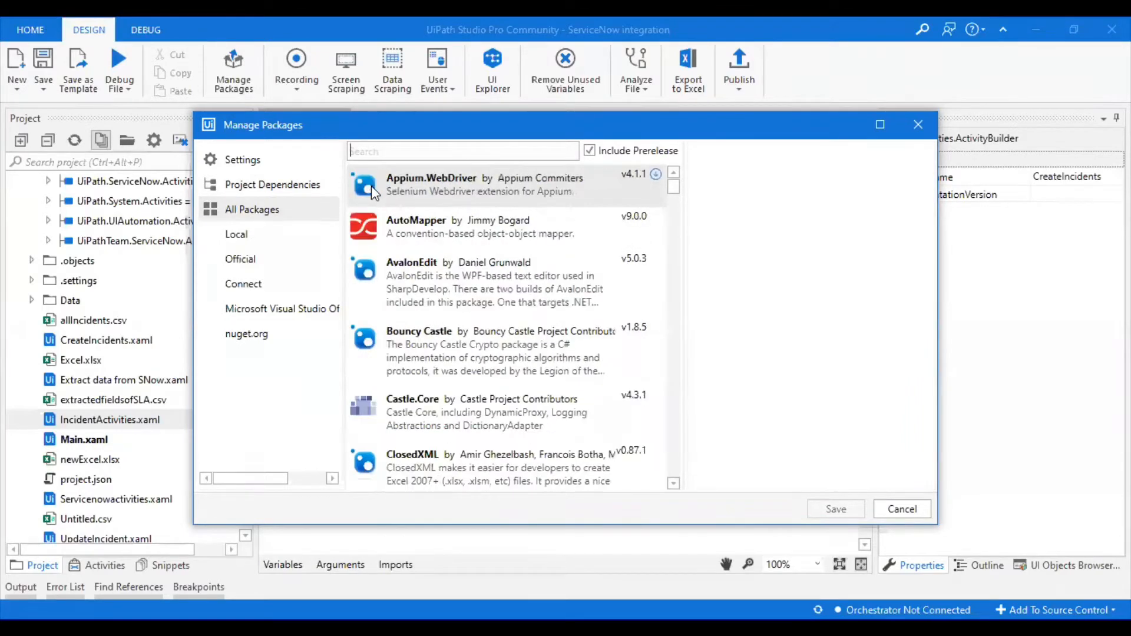
{"action": "type", "text": "uipathteam.servicenow.ac"}
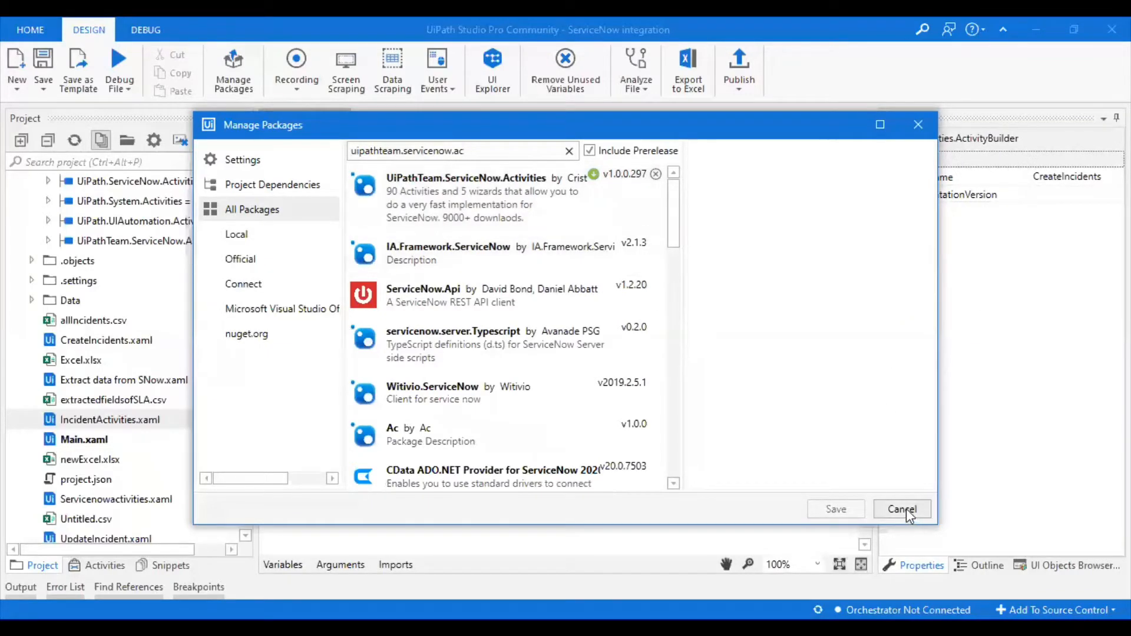
{"action": "left_click", "coordinate": [901, 509]}
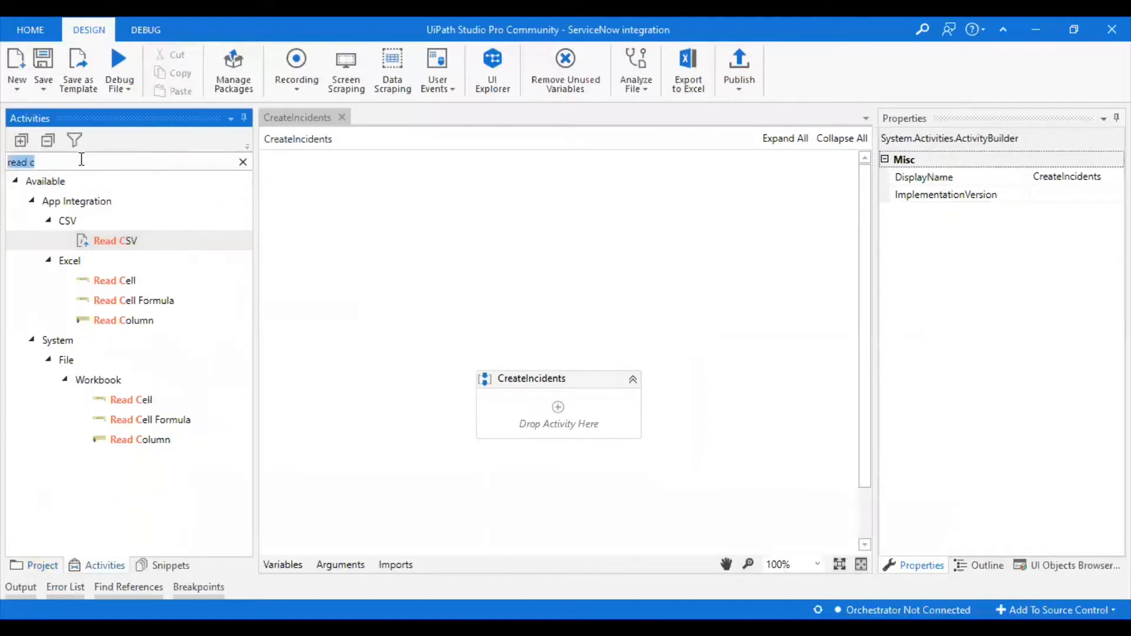
Step: Filter activities to ServiceNow and expand the UiPathTeam Incident group showing Add, Delete, Get List and Update
{"action": "type", "text": "serviuce"}
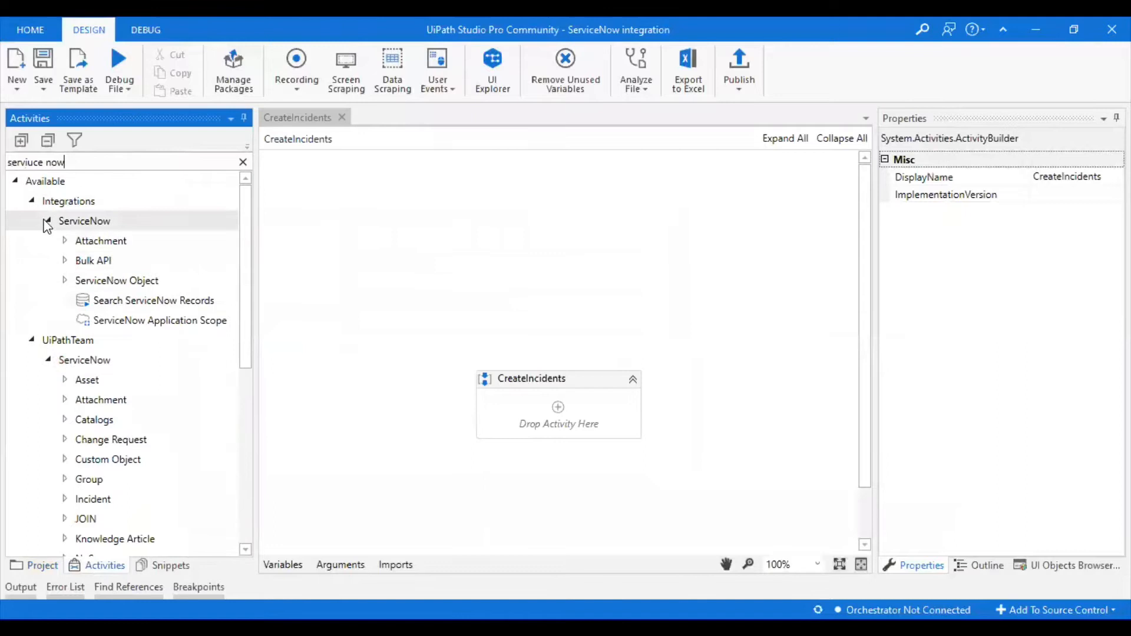
{"action": "left_click", "coordinate": [46, 220]}
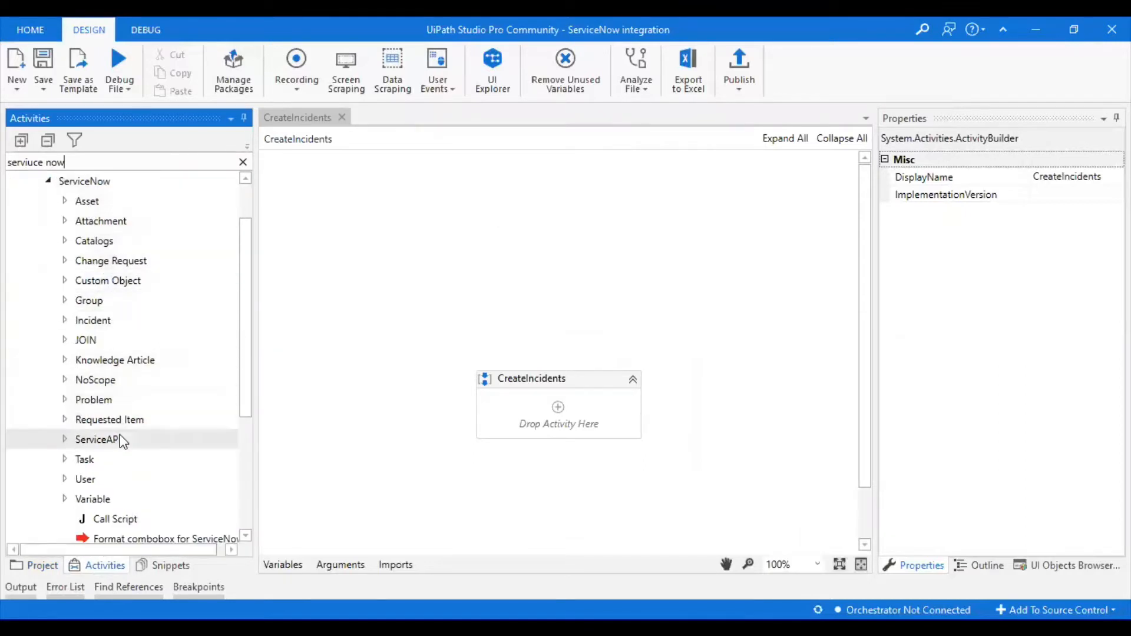
{"action": "scroll", "scroll_direction": "down", "scroll_amount": 3}
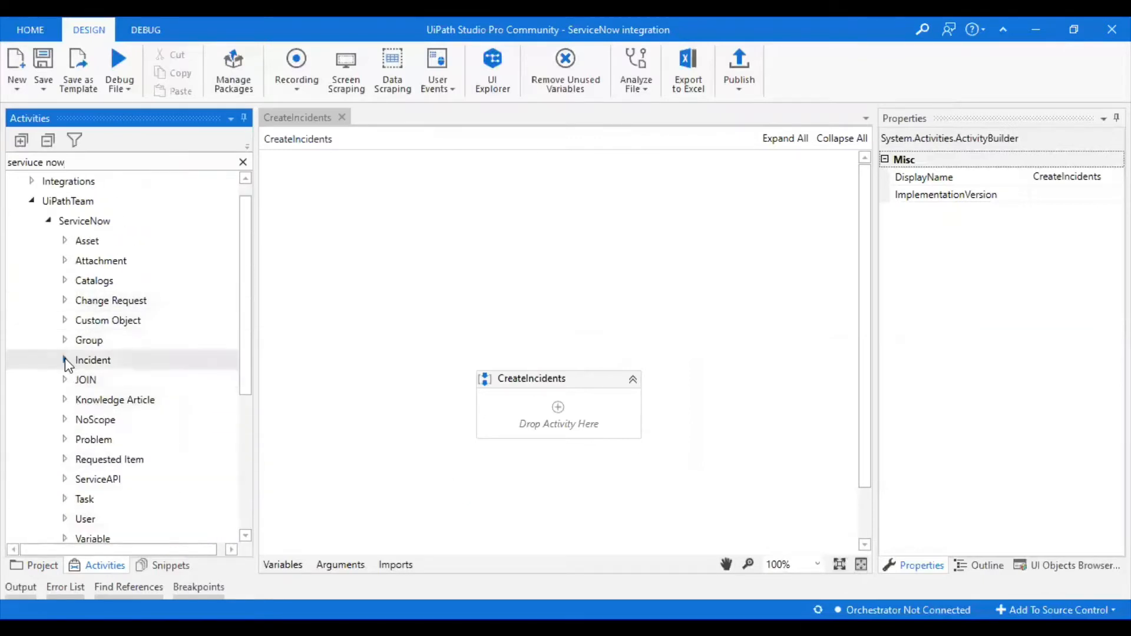
{"action": "left_click", "coordinate": [64, 361]}
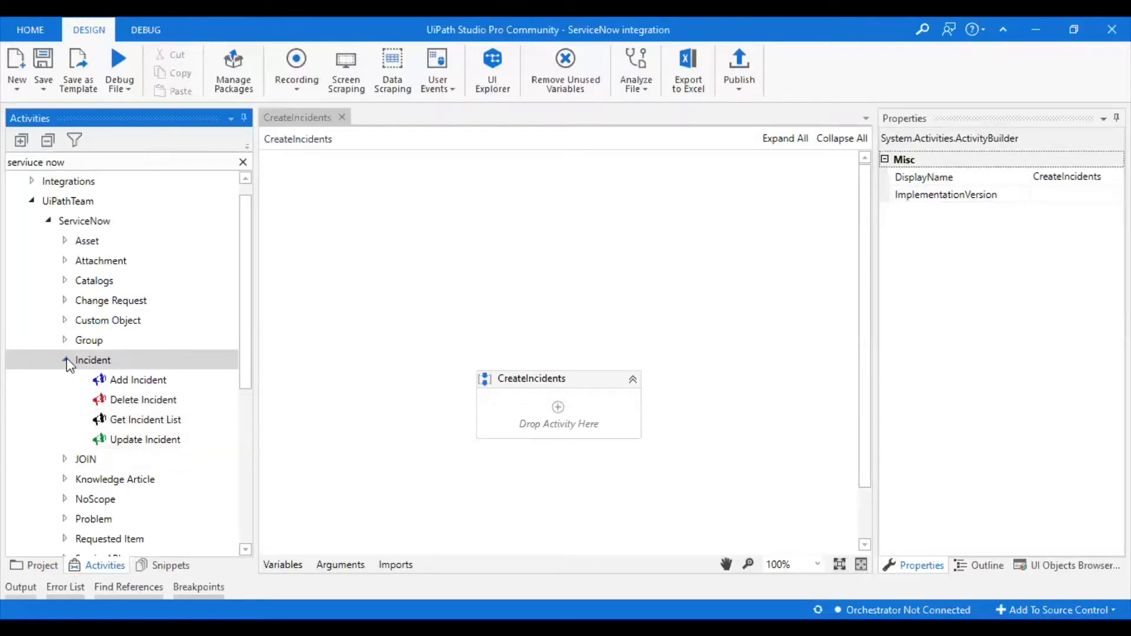
{"action": "left_click", "coordinate": [65, 361]}
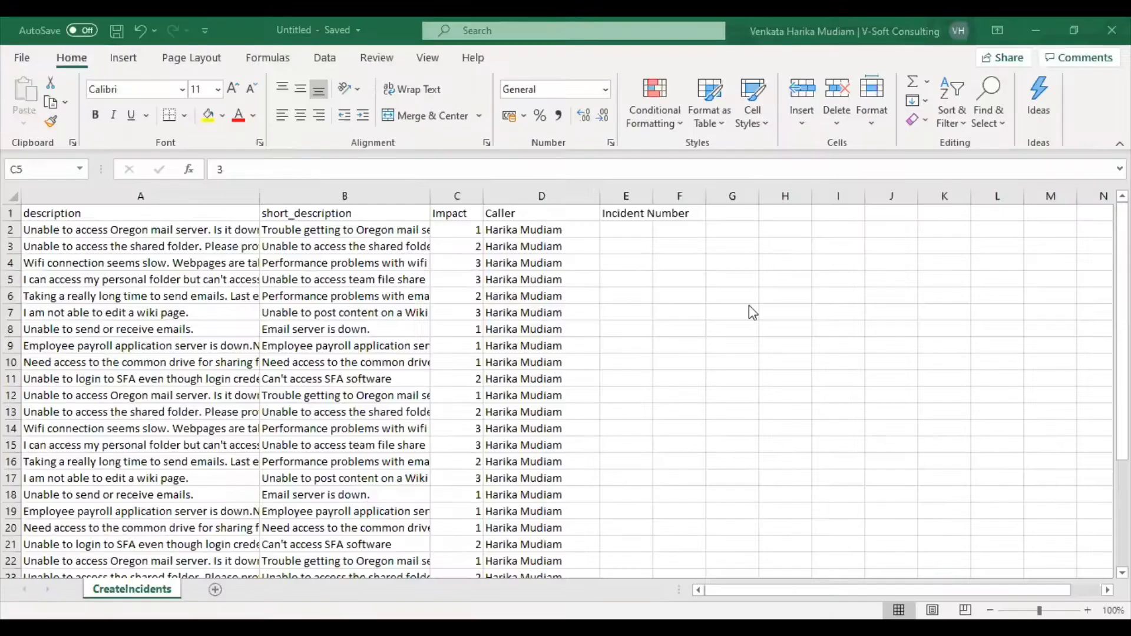
{"action": "mouse_move", "coordinate": [707, 275]}
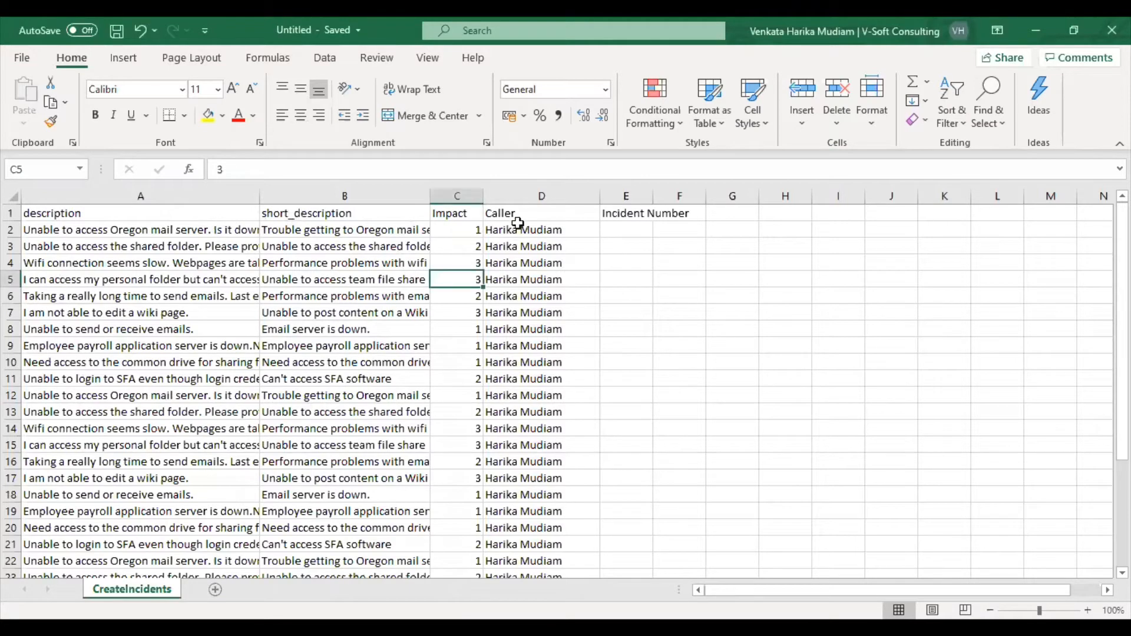
{"action": "left_click", "coordinate": [541, 230]}
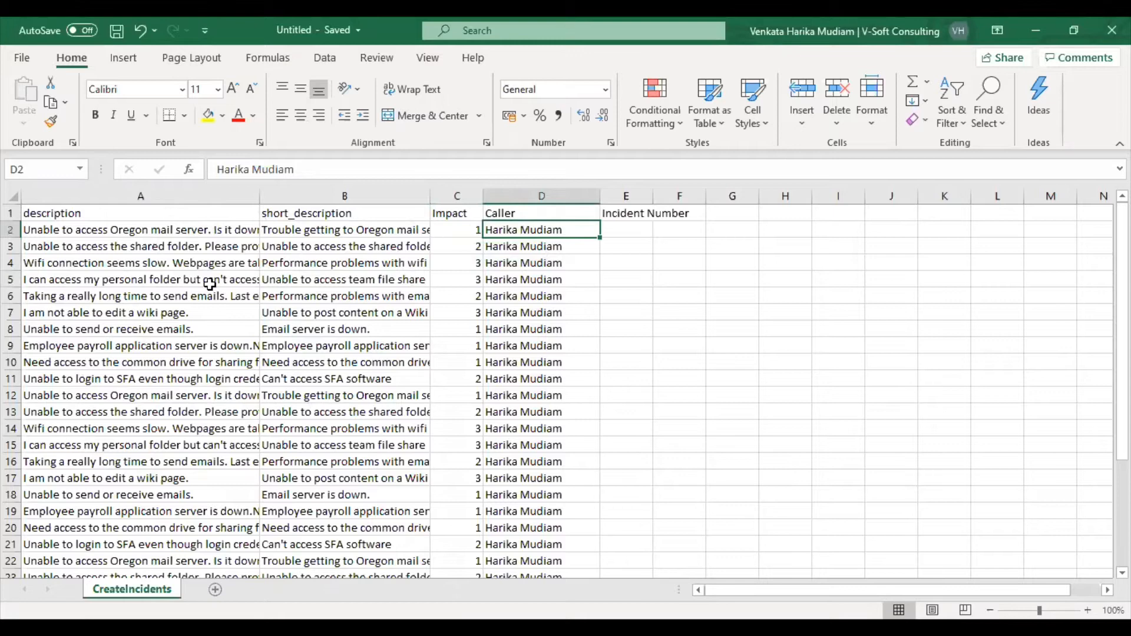
{"action": "mouse_move", "coordinate": [213, 278]}
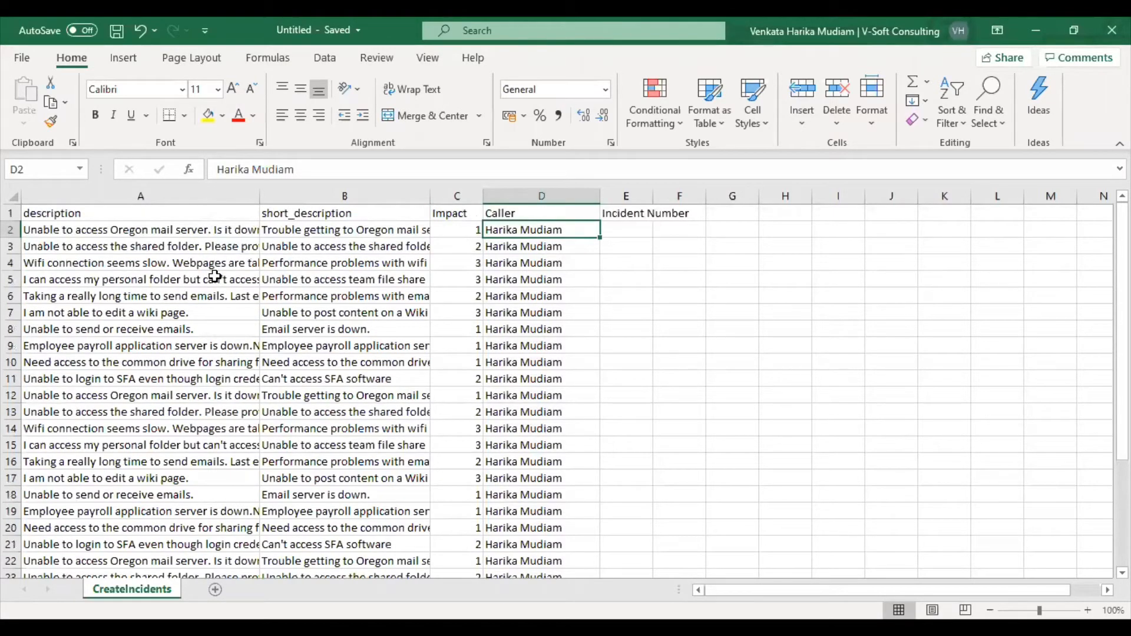
{"action": "mouse_move", "coordinate": [217, 278]}
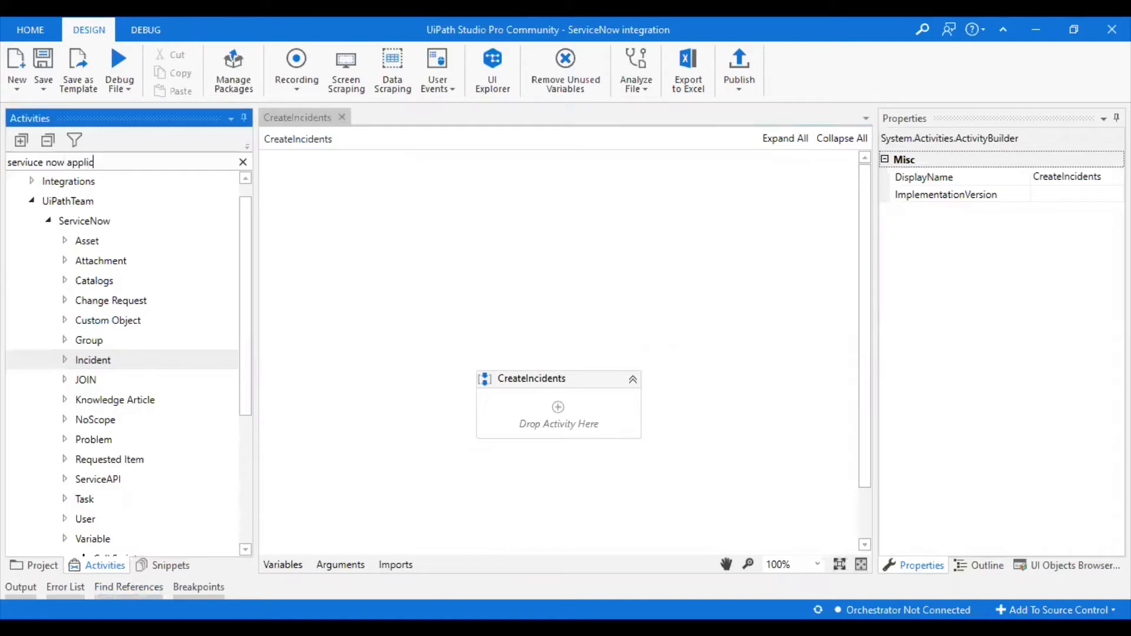
Step: Add a ServiceNow Application Scope to CreateIncidents and test its connection, which reports invalid
{"action": "type", "text": "serv"}
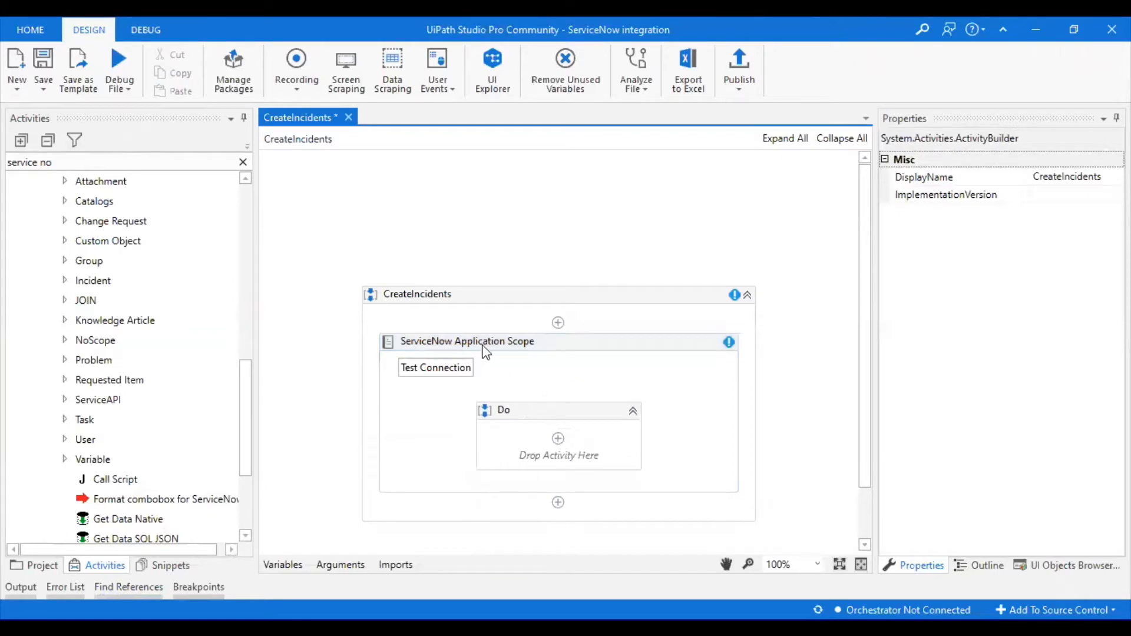
{"action": "left_click", "coordinate": [435, 367]}
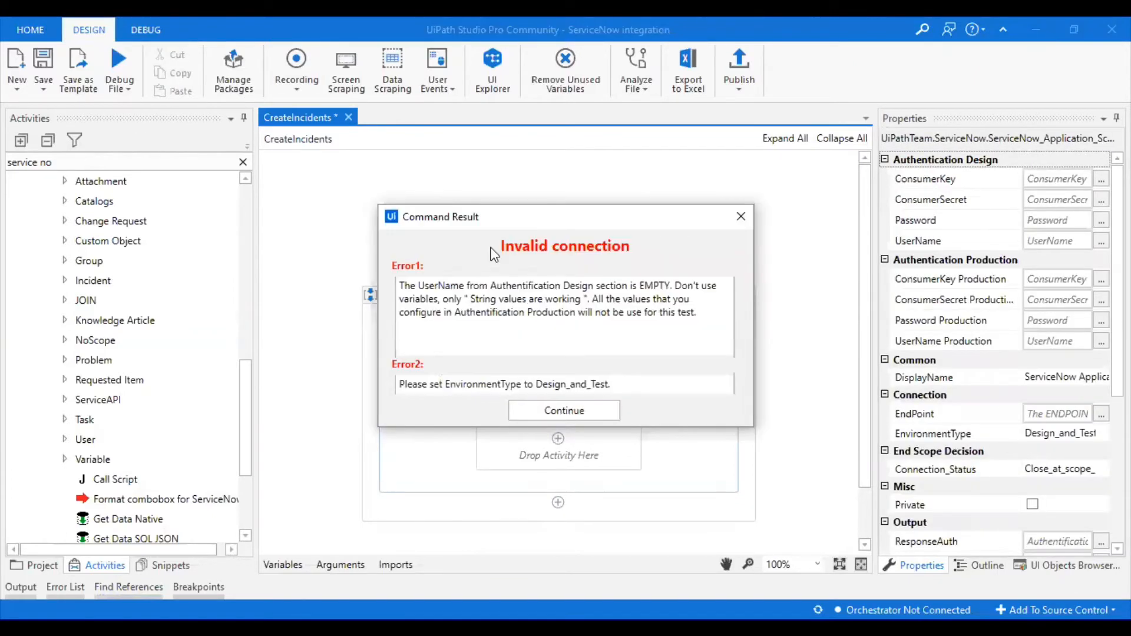
{"action": "mouse_move", "coordinate": [645, 258]}
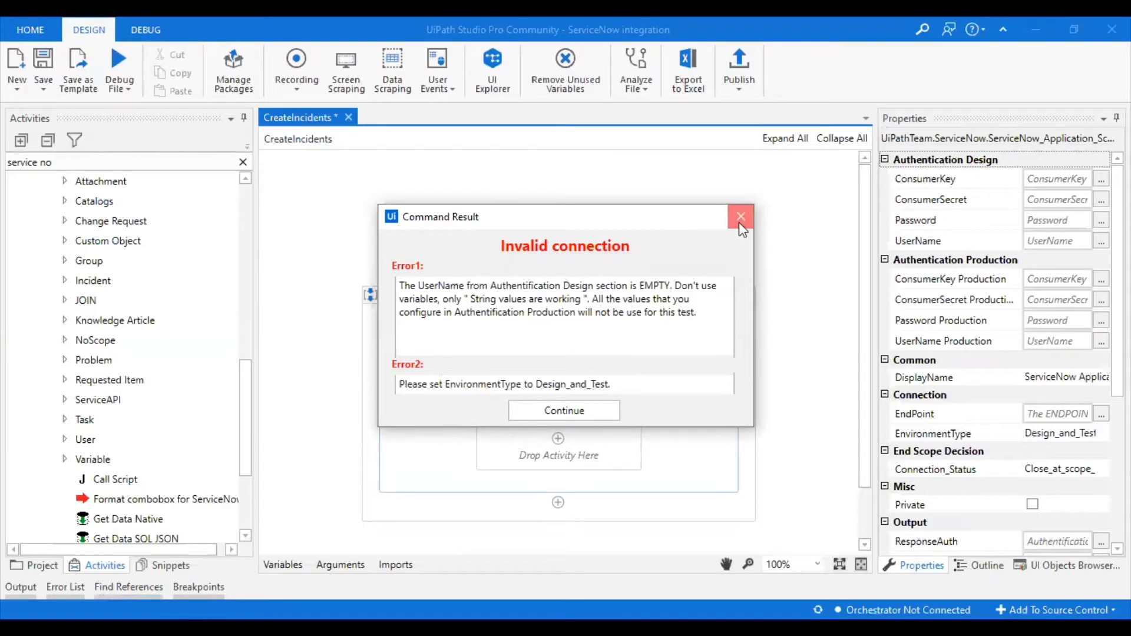
{"action": "left_click", "coordinate": [740, 217]}
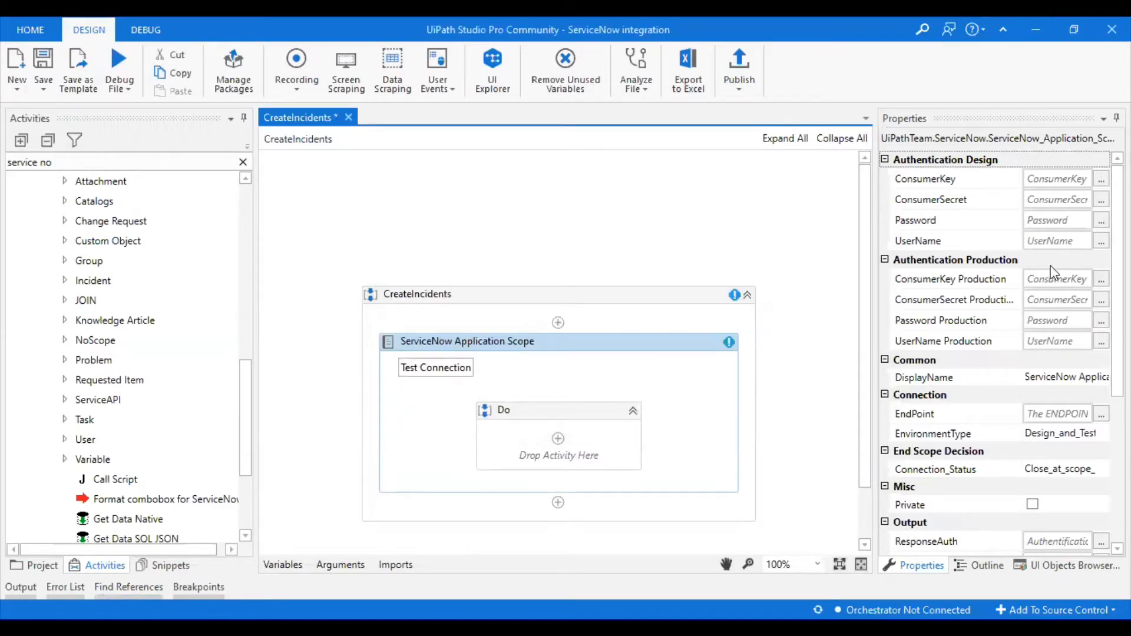
{"action": "mouse_move", "coordinate": [1057, 220]}
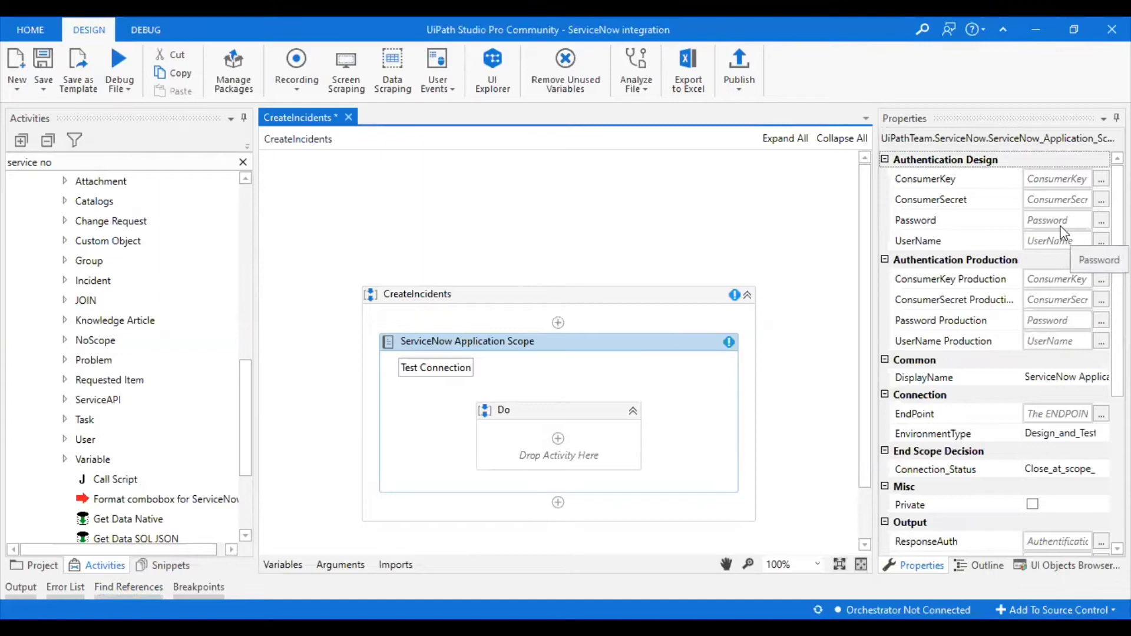
{"action": "mouse_move", "coordinate": [1067, 245]}
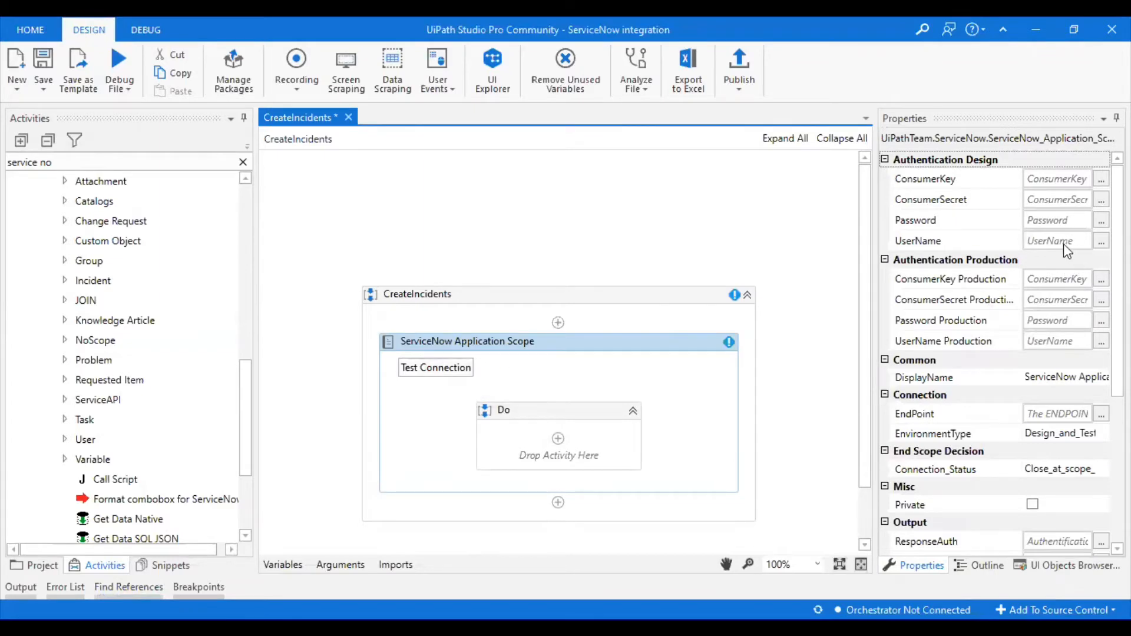
{"action": "left_click", "coordinate": [1053, 240]}
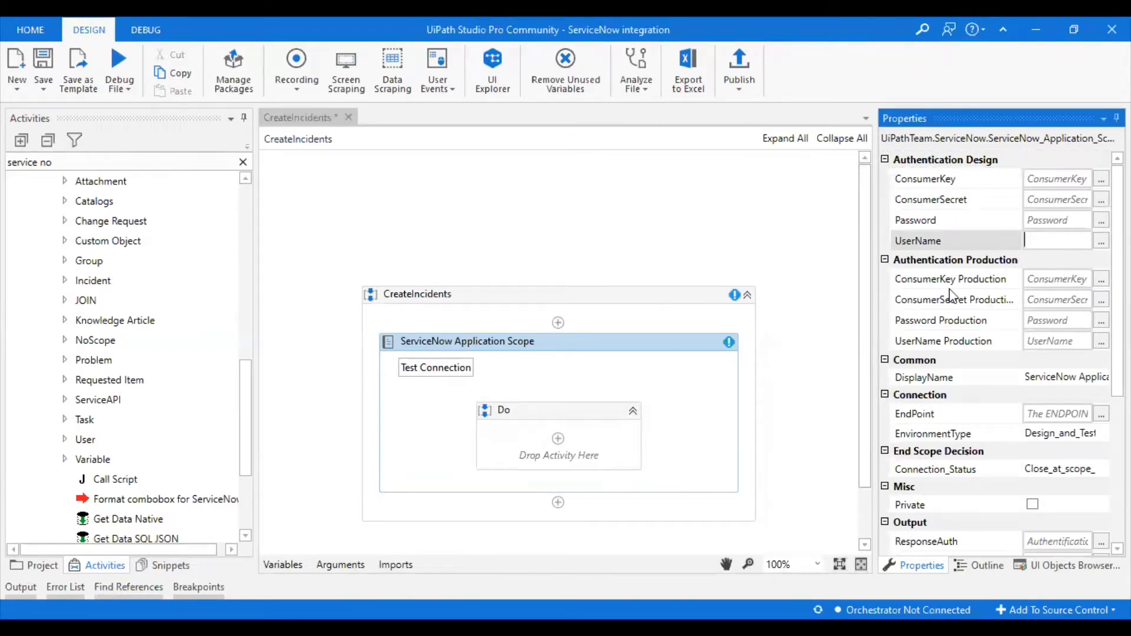
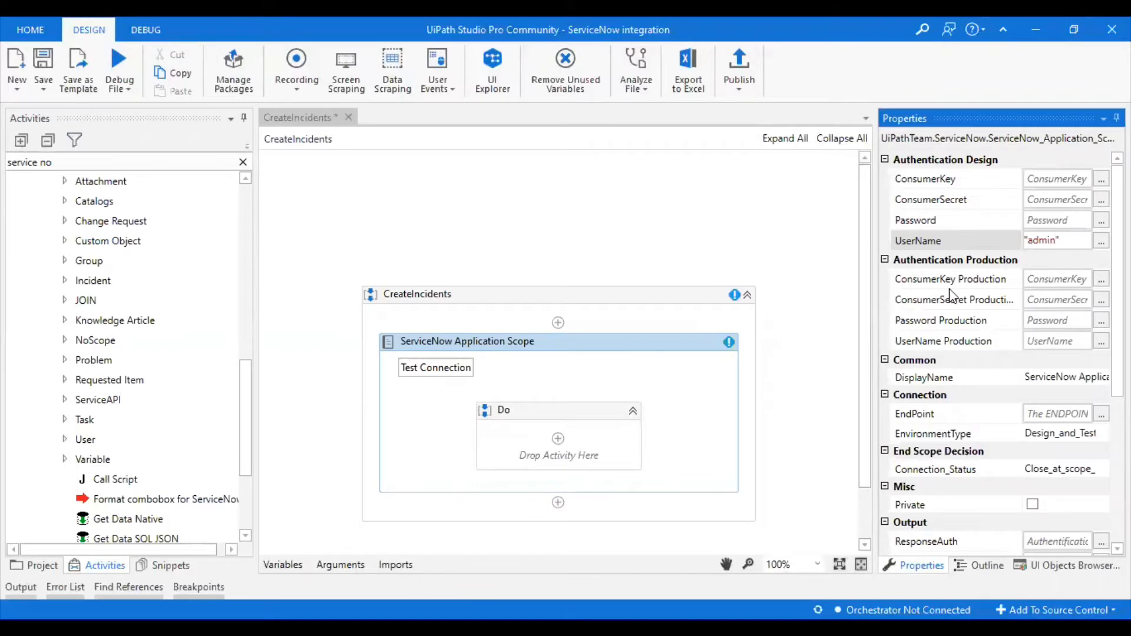
{"action": "left_click", "coordinate": [1057, 220]}
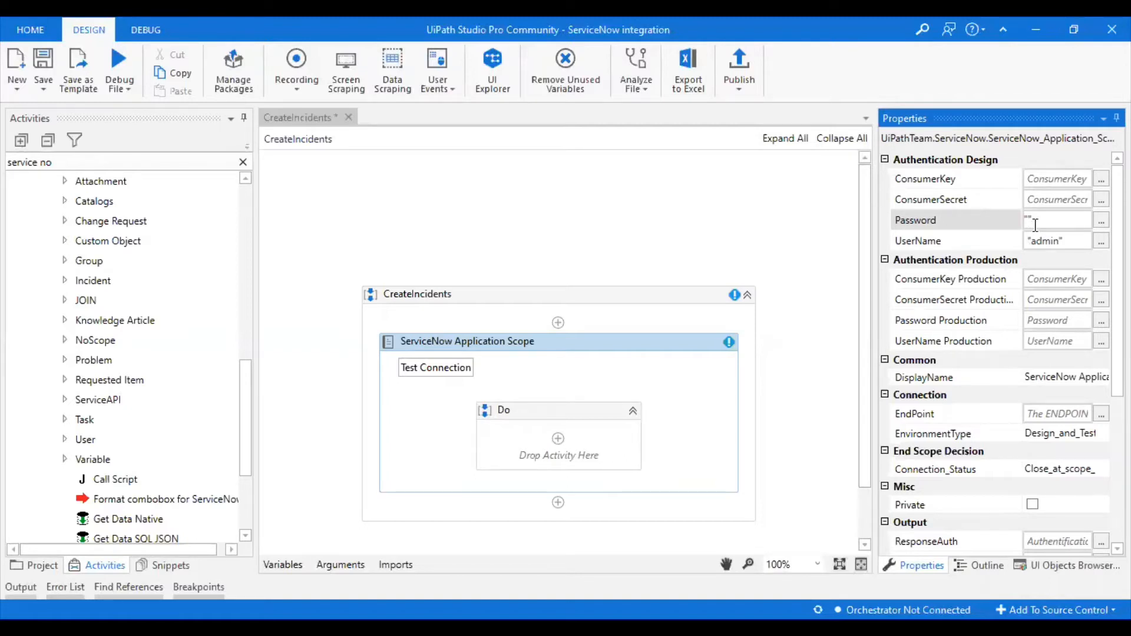
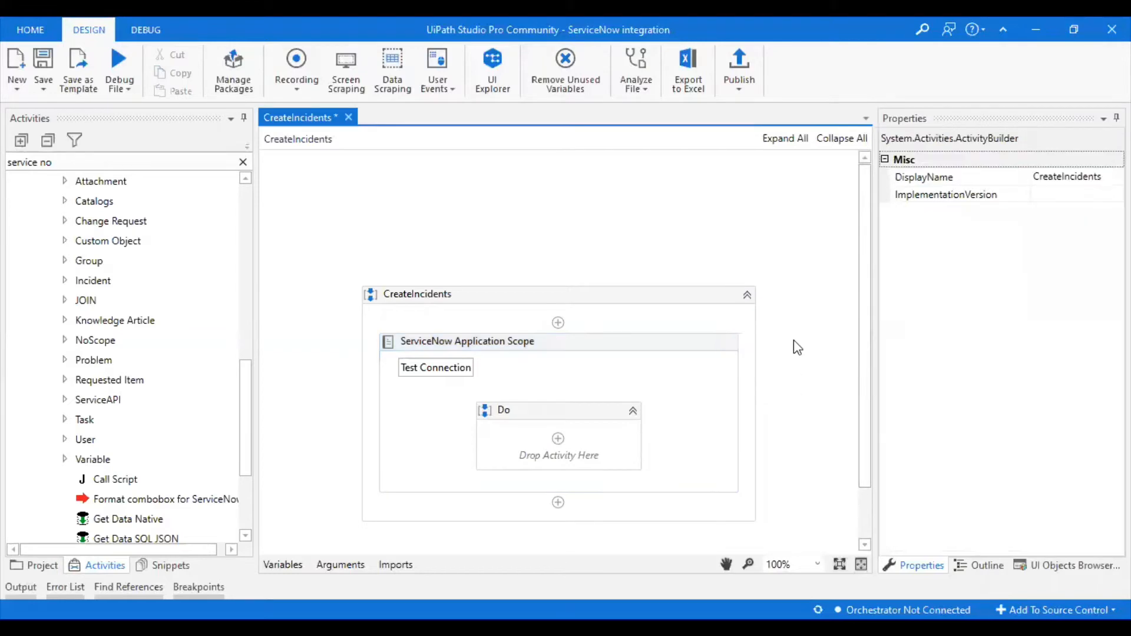
Step: Review the dev94808 service-now endpoint URL and confirm the connection test now reports valid
{"action": "left_click", "coordinate": [466, 342]}
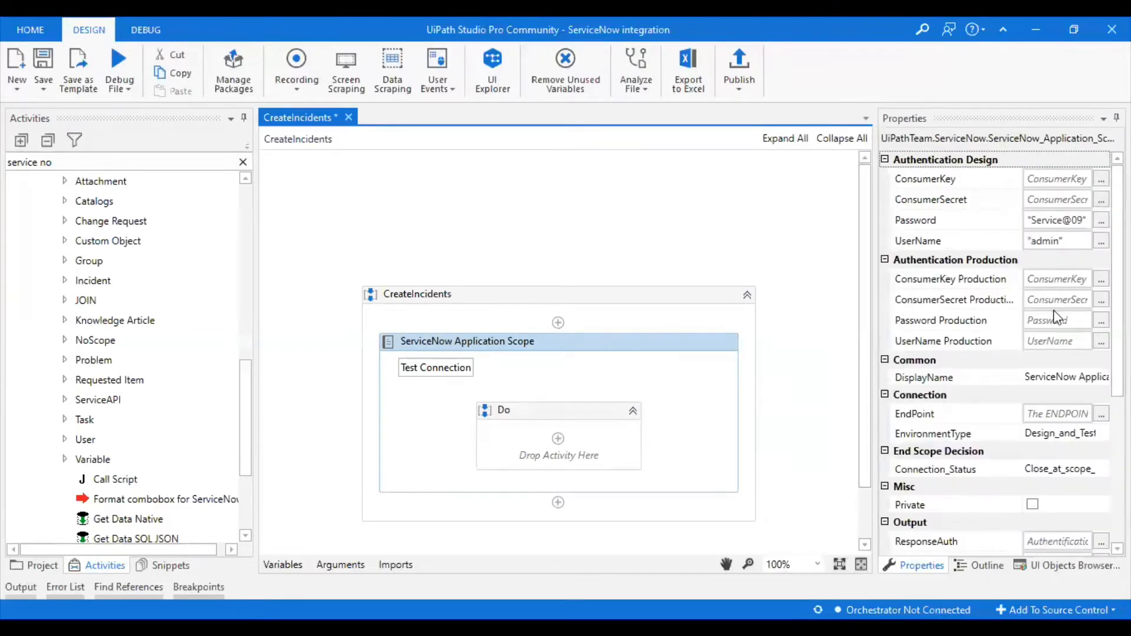
{"action": "scroll", "scroll_direction": "down", "scroll_amount": 3}
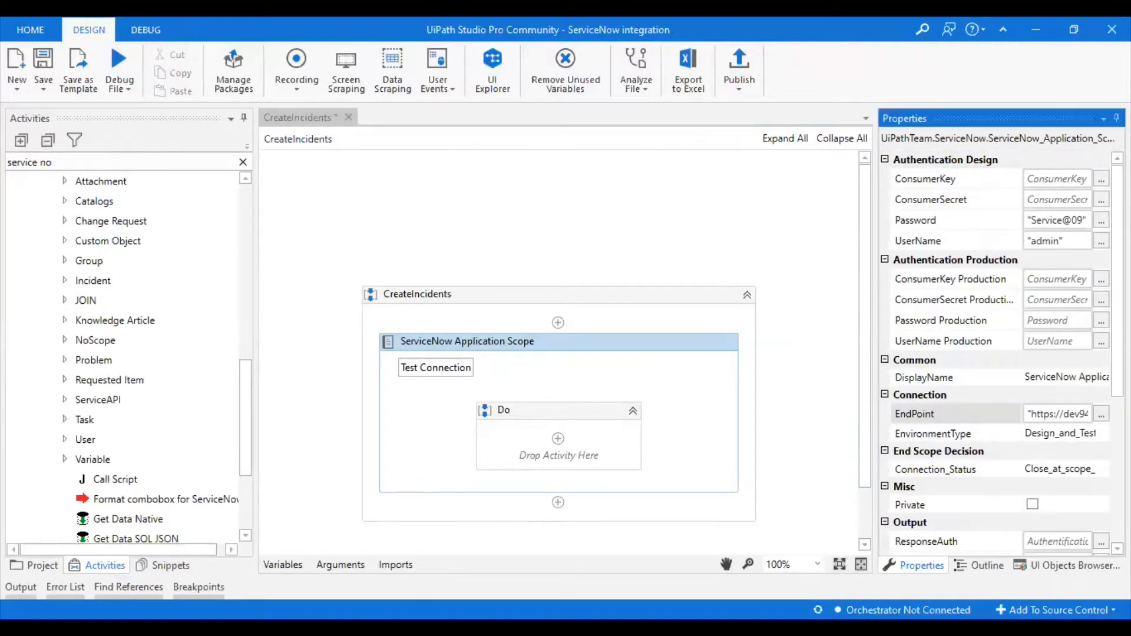
{"action": "left_click", "coordinate": [1101, 413]}
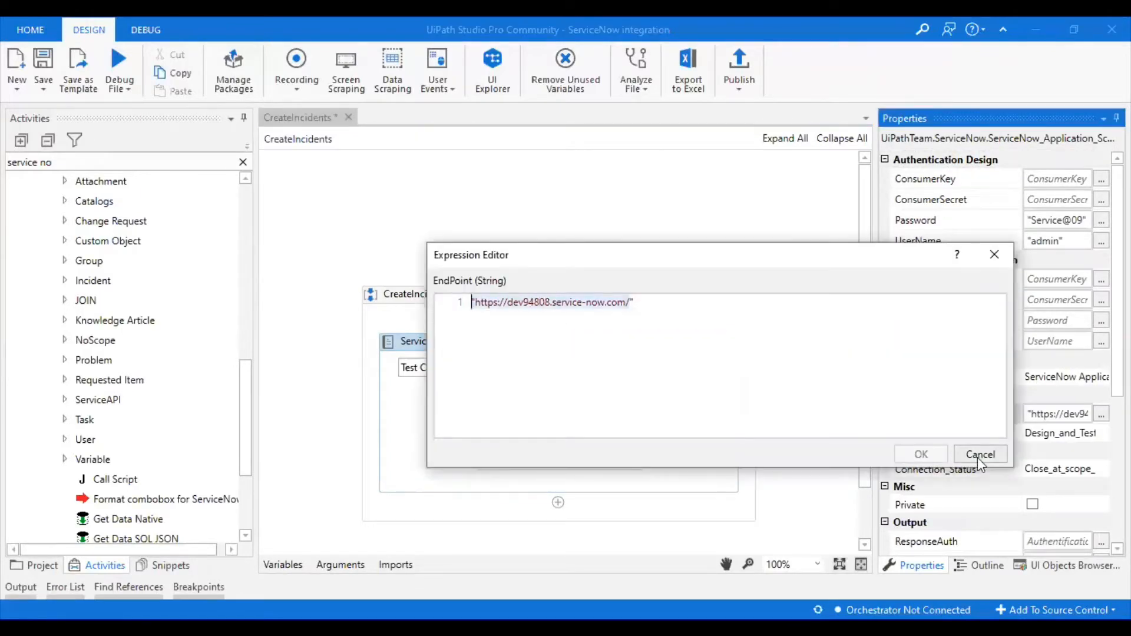
{"action": "left_click", "coordinate": [979, 455]}
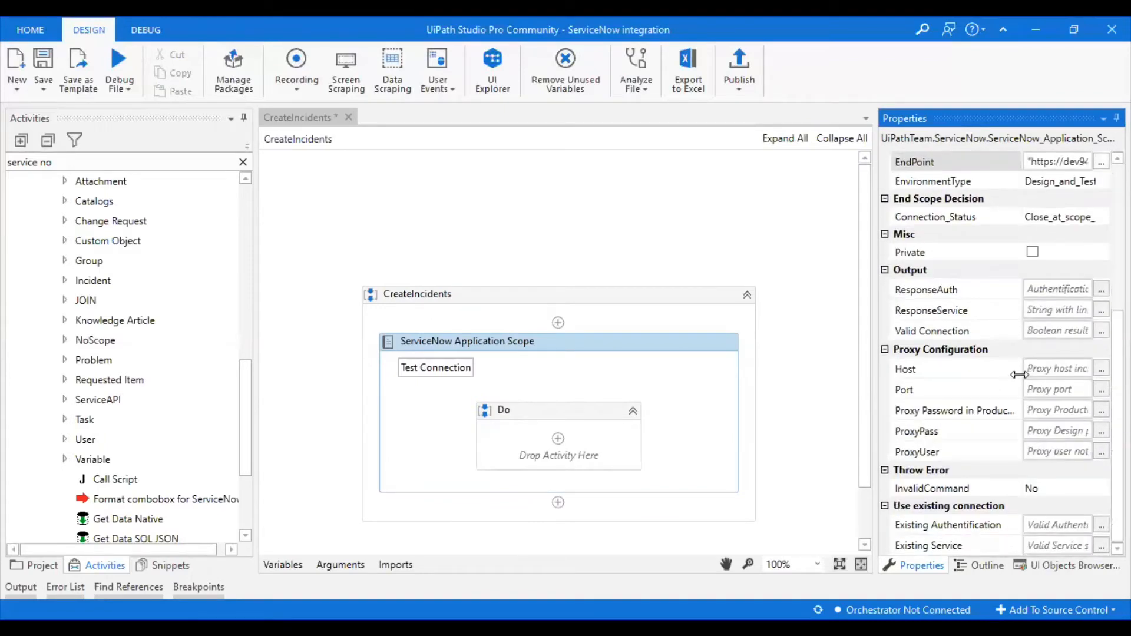
{"action": "mouse_move", "coordinate": [886, 465]}
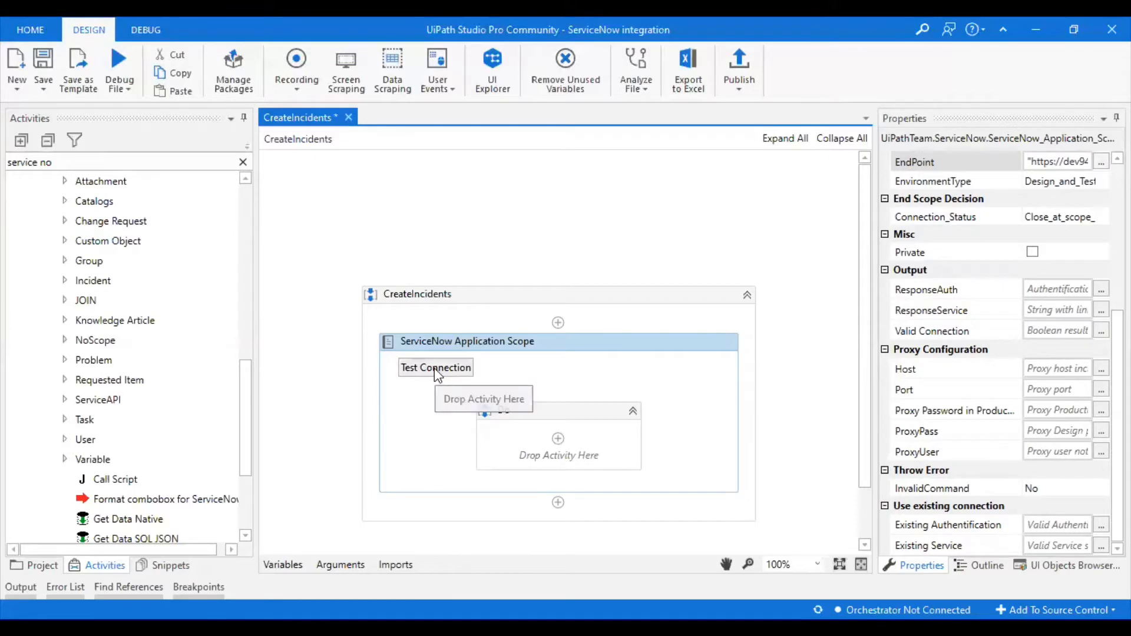
{"action": "left_click", "coordinate": [435, 367]}
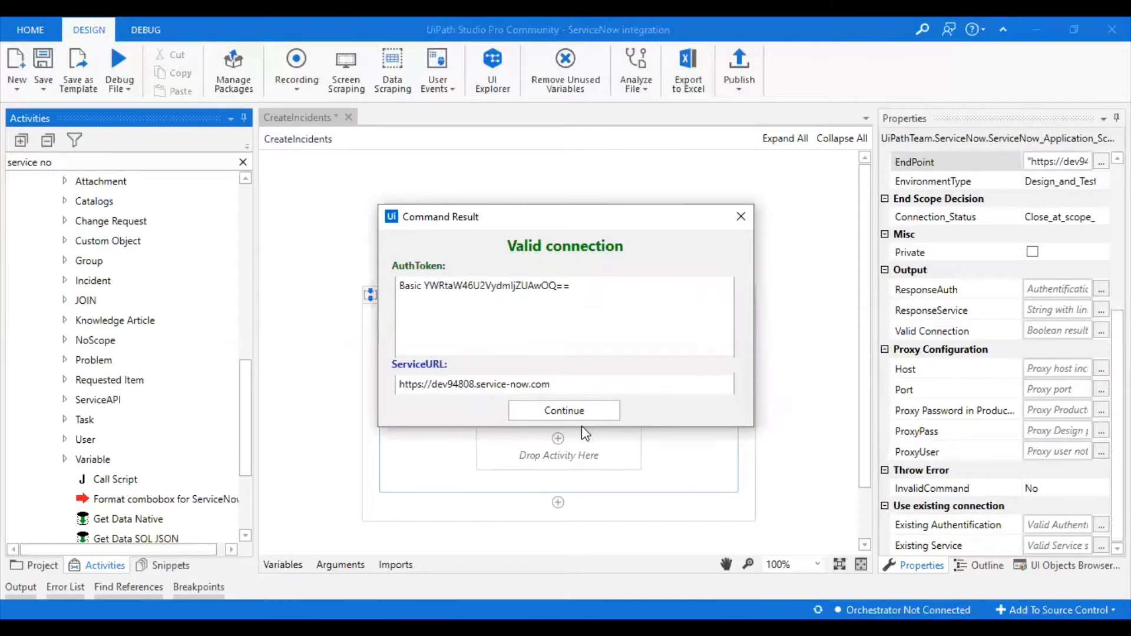
{"action": "left_click", "coordinate": [563, 410]}
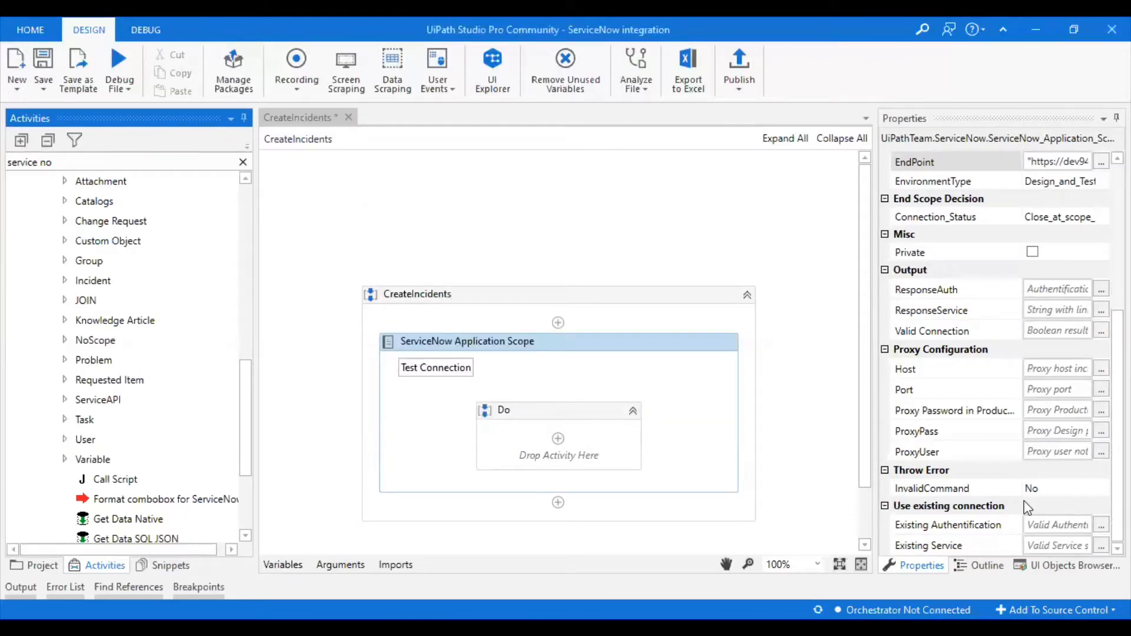
{"action": "mouse_move", "coordinate": [648, 521]}
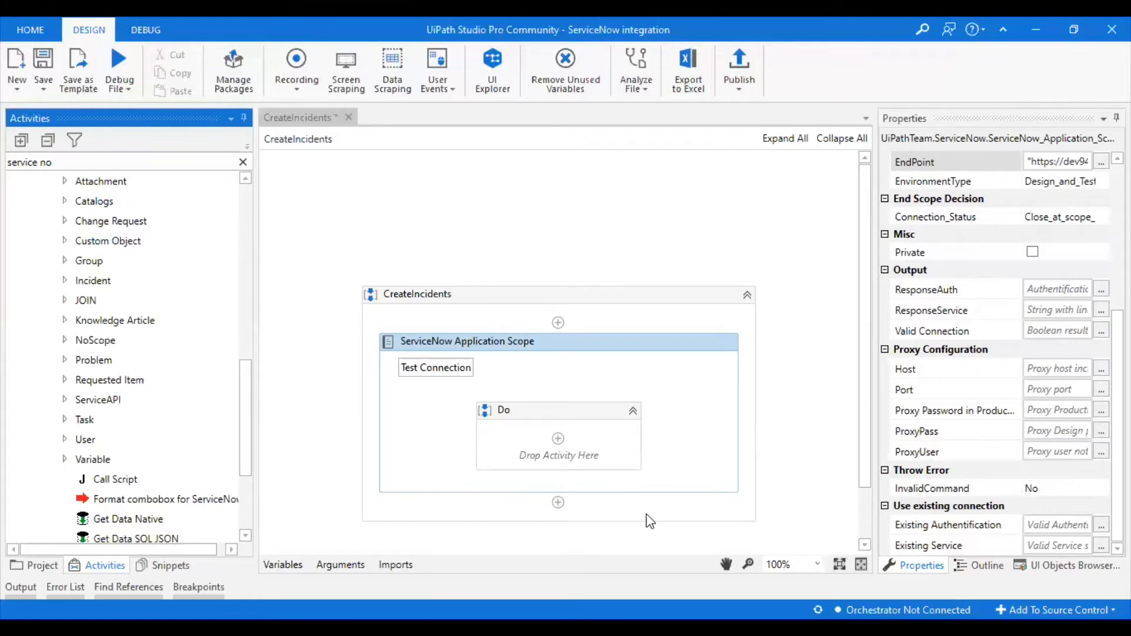
Step: Place an Add Incident activity inside the scope's Do sequence
{"action": "left_click", "coordinate": [63, 280]}
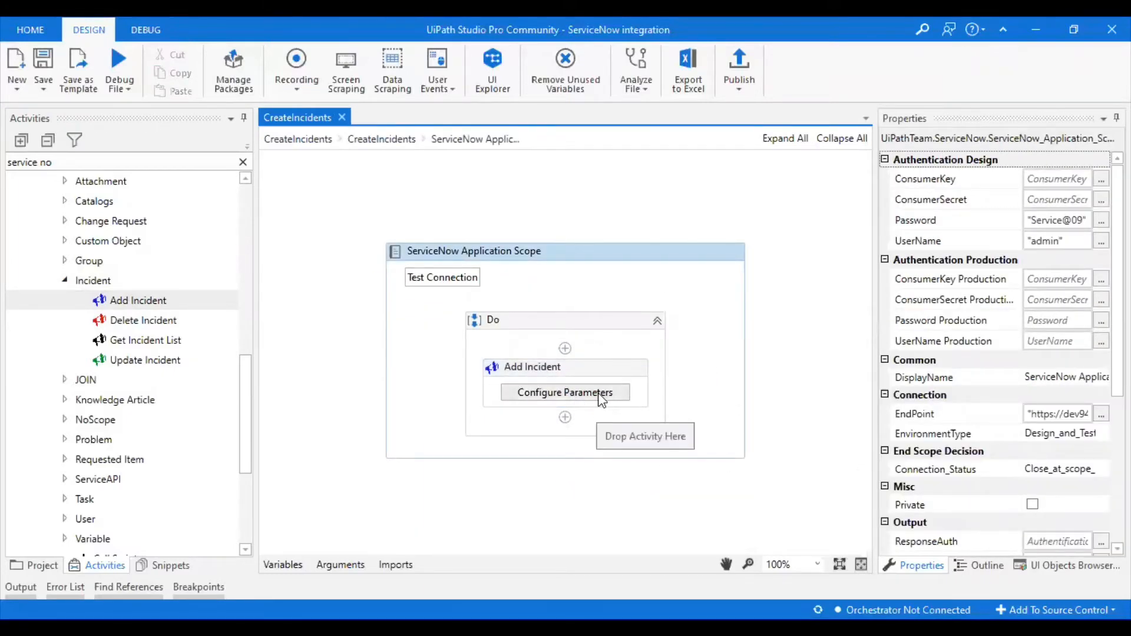
{"action": "left_click", "coordinate": [564, 391]}
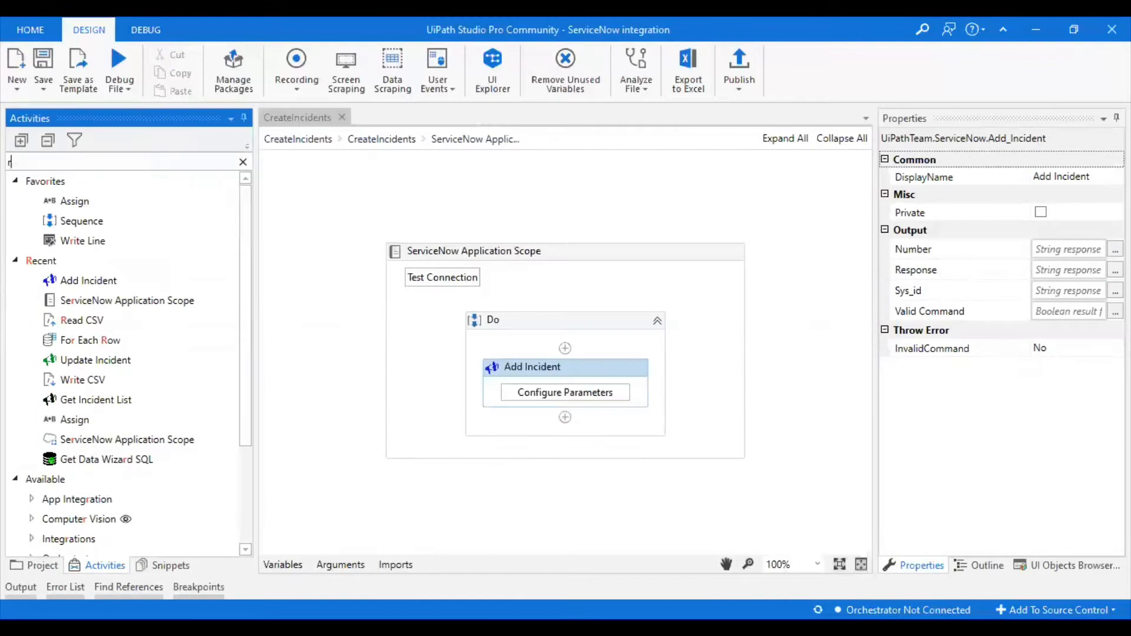
{"action": "type", "text": "ead csv"}
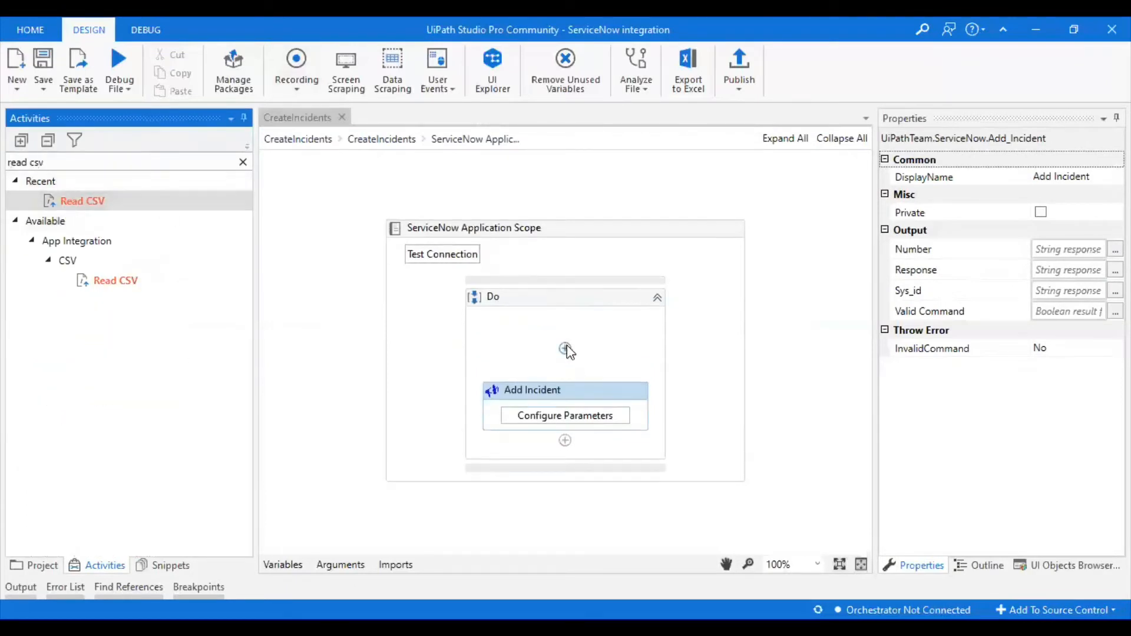
Step: Add a Read CSV before Add Incident reading Untitled.csv into the createincidentsDT data table
{"action": "left_click", "coordinate": [564, 349]}
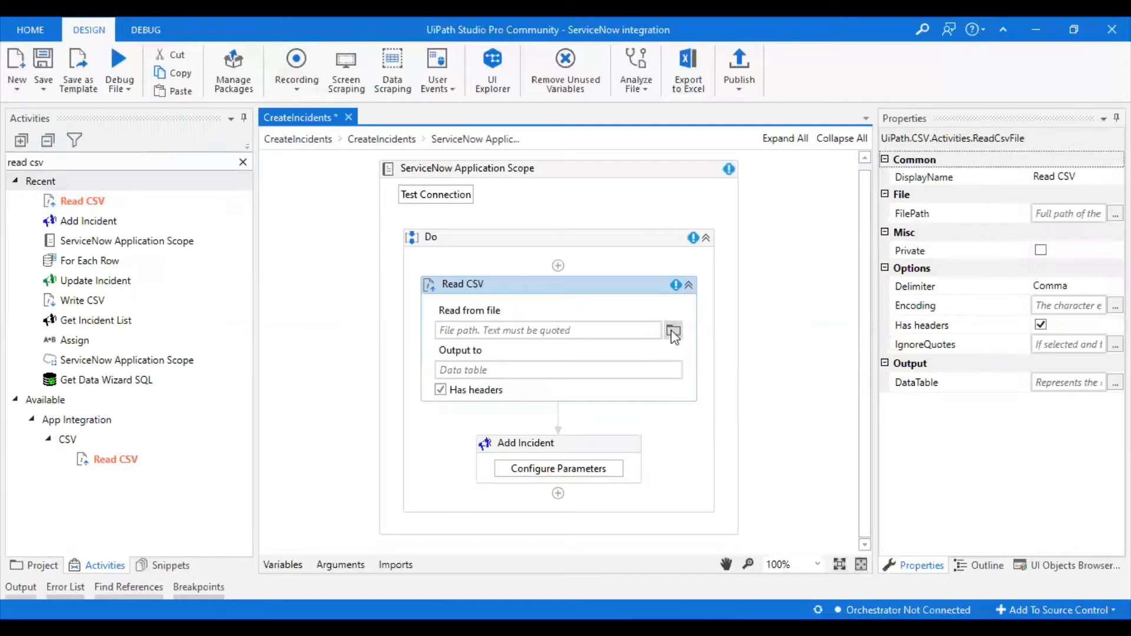
{"action": "left_click", "coordinate": [671, 330]}
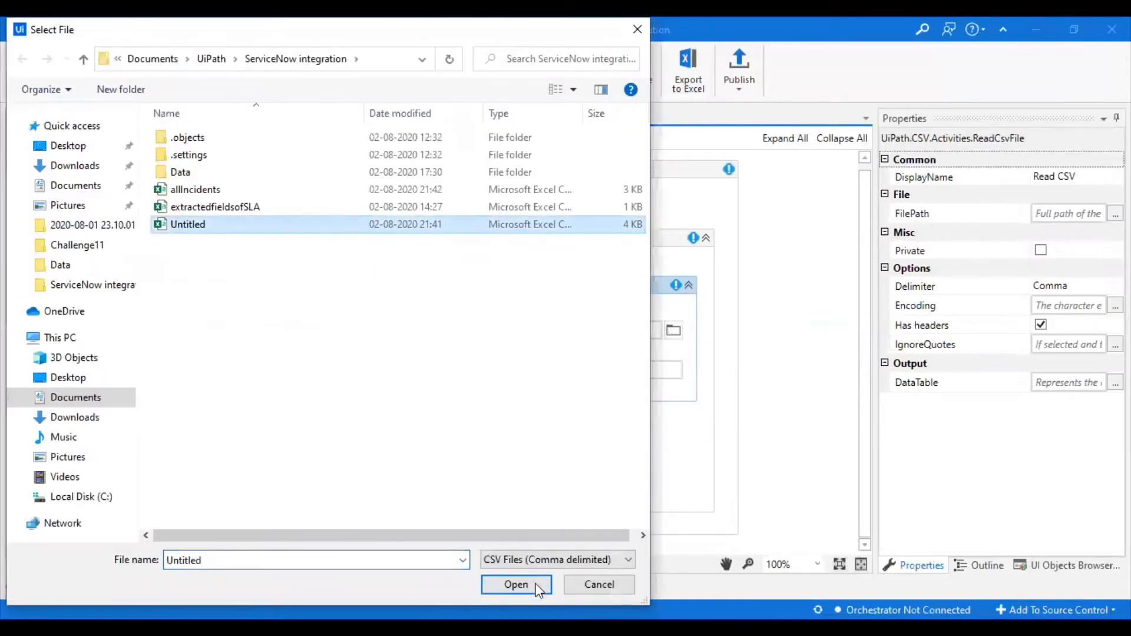
{"action": "left_click", "coordinate": [516, 584]}
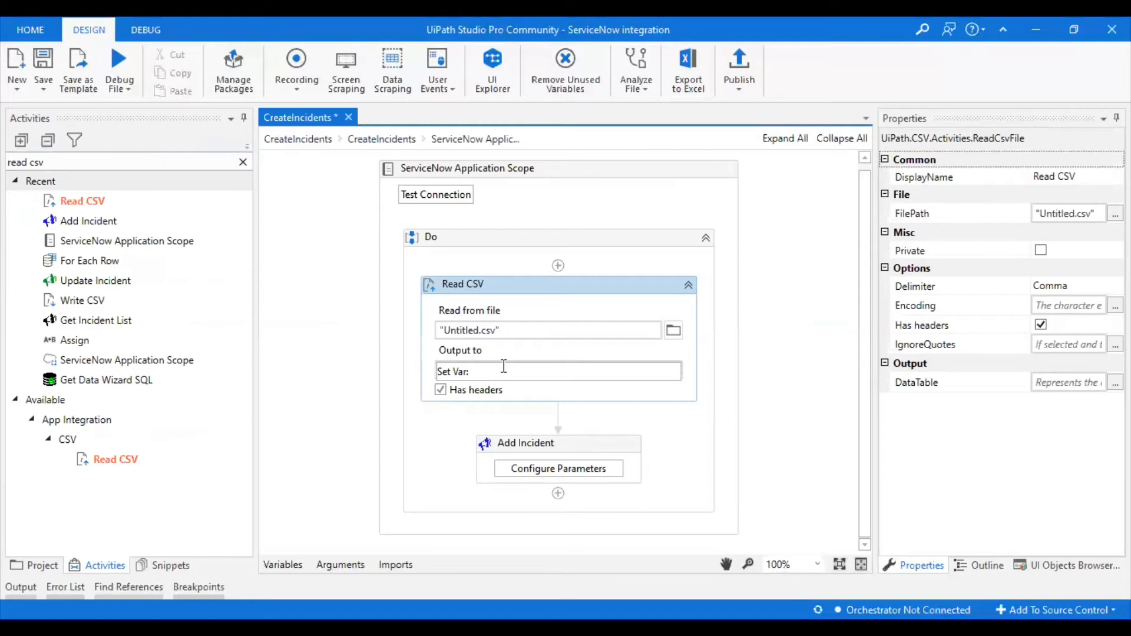
{"action": "type", "text": "createincidentsDT"}
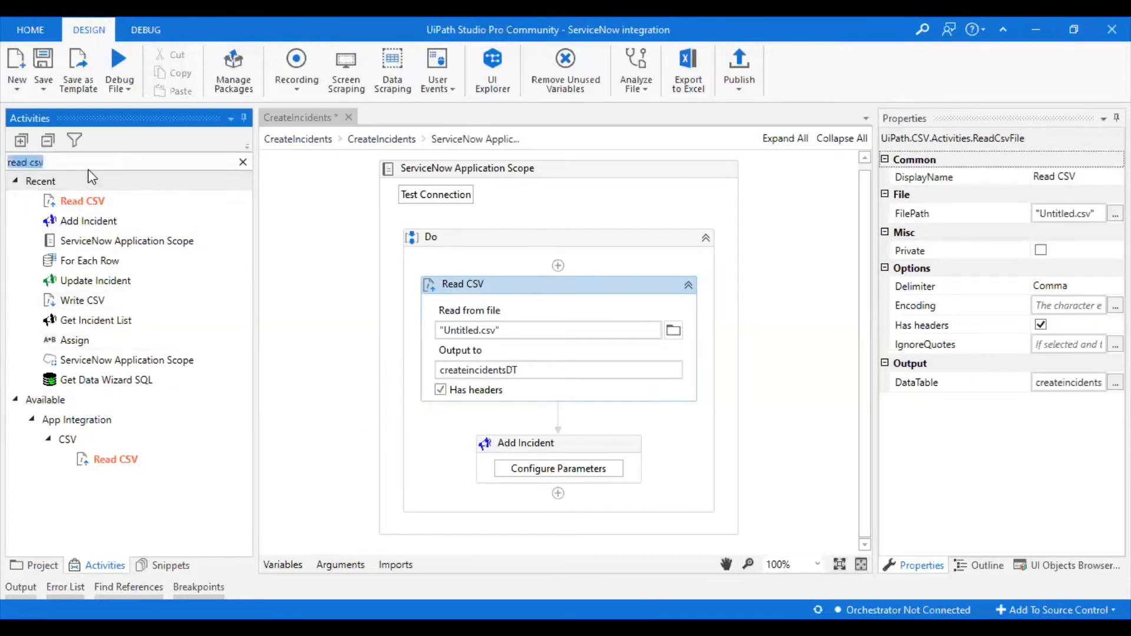
Step: Wrap Add Incident in a For Each Row loop over createincidentsDT and start configuring its parameters
{"action": "type", "text": "for"}
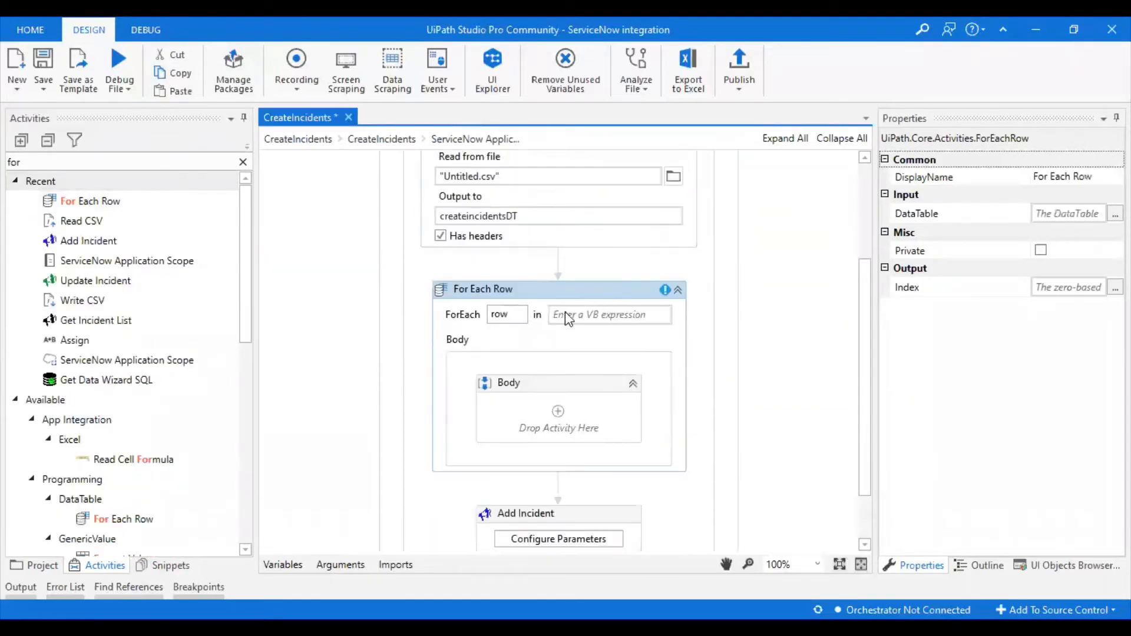
{"action": "left_click", "coordinate": [557, 214]}
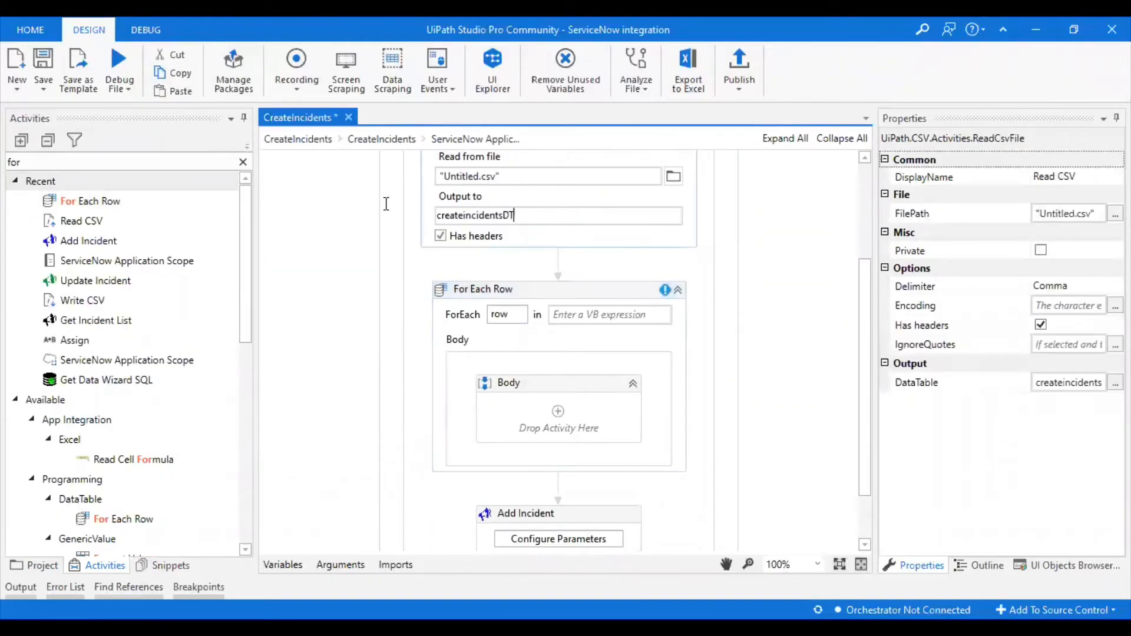
{"action": "left_click", "coordinate": [608, 314]}
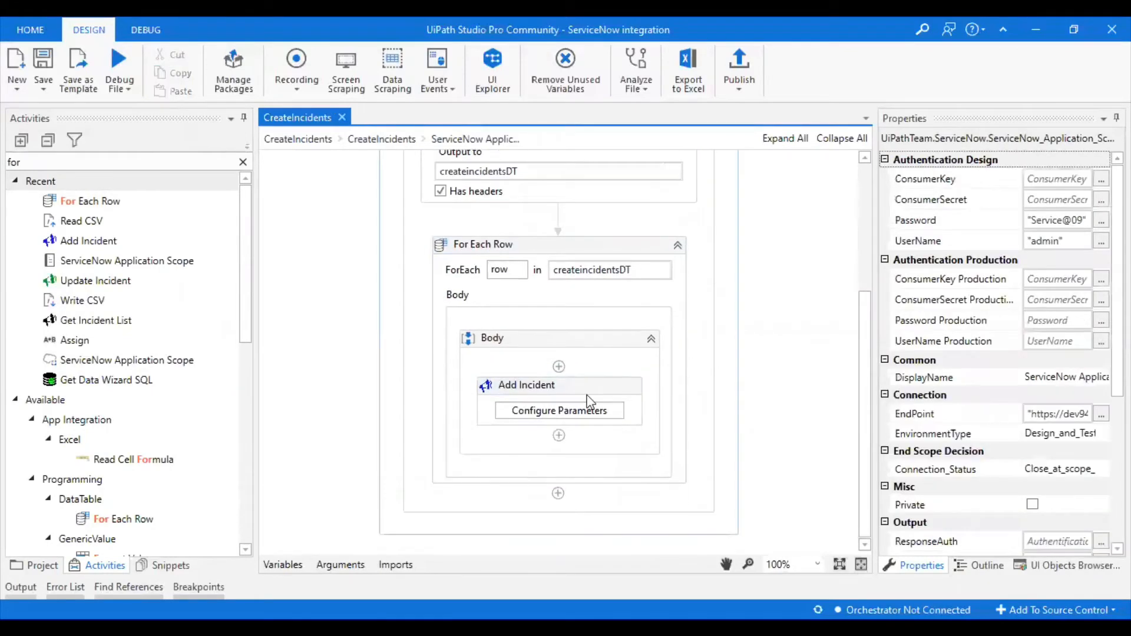
{"action": "left_click", "coordinate": [525, 384]}
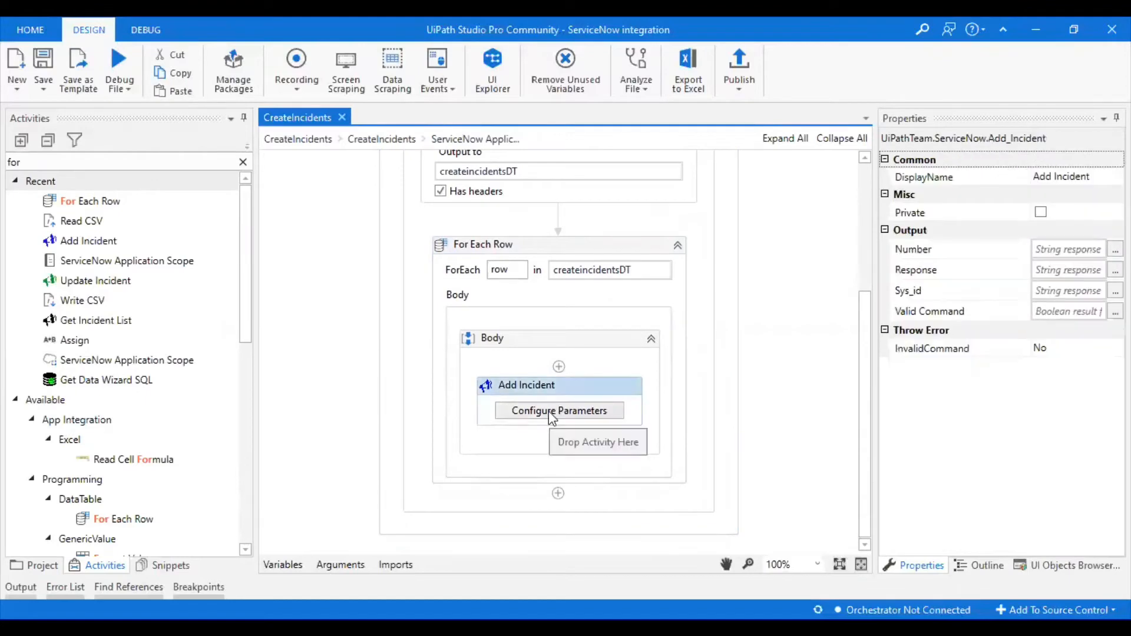
{"action": "left_click", "coordinate": [558, 409]}
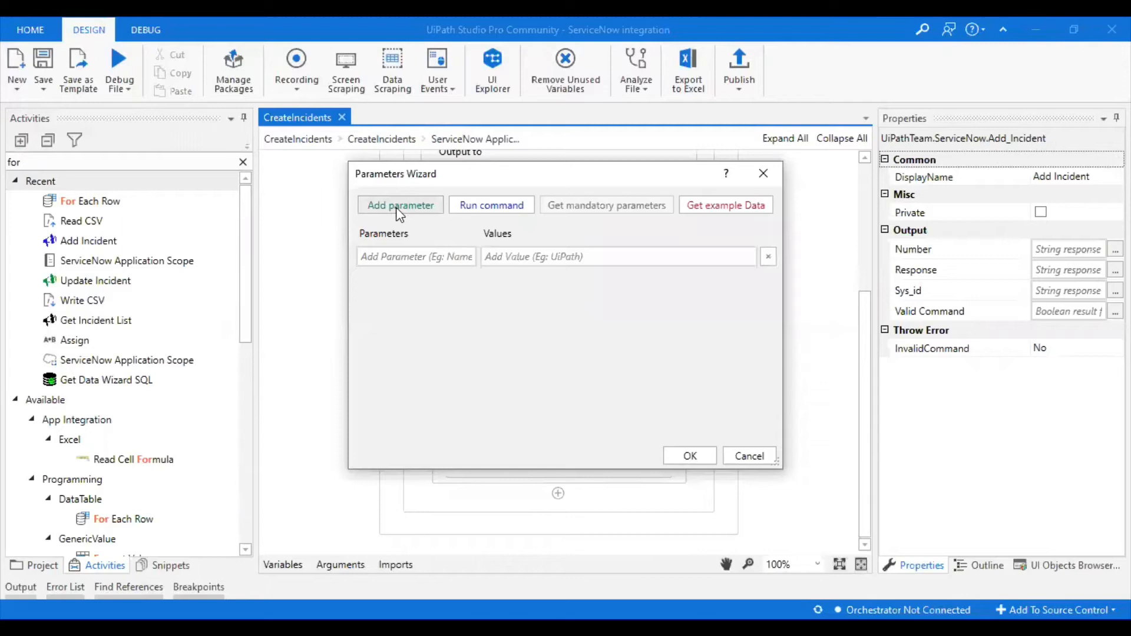
{"action": "mouse_move", "coordinate": [669, 180]}
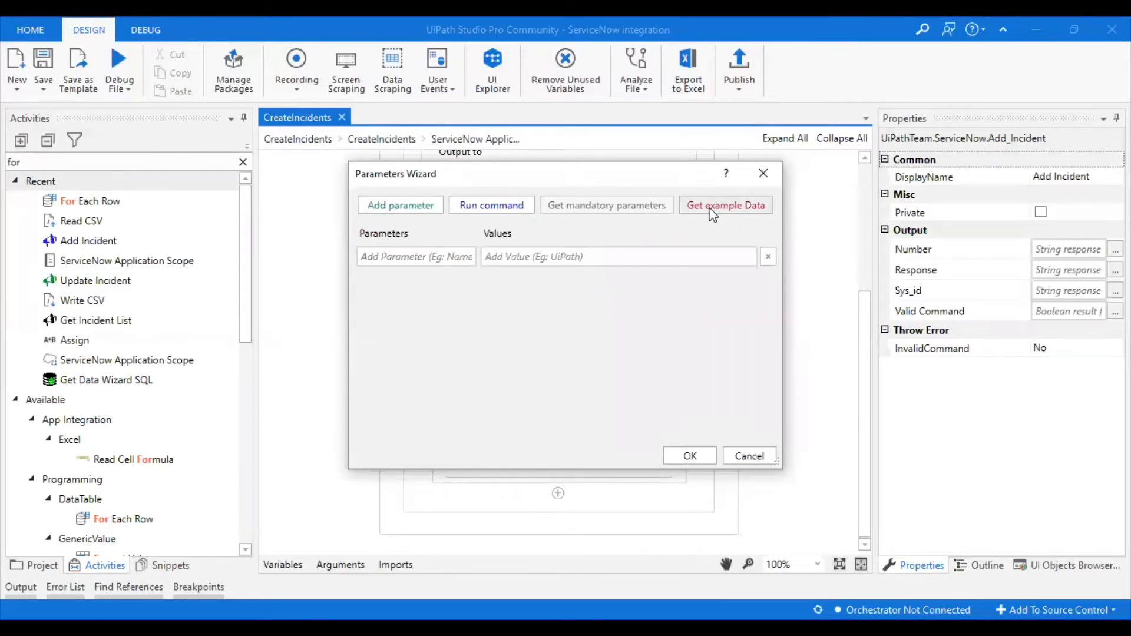
Step: From example data, add short_description, description, impact and caller_id as Add Incident parameters
{"action": "left_click", "coordinate": [726, 205]}
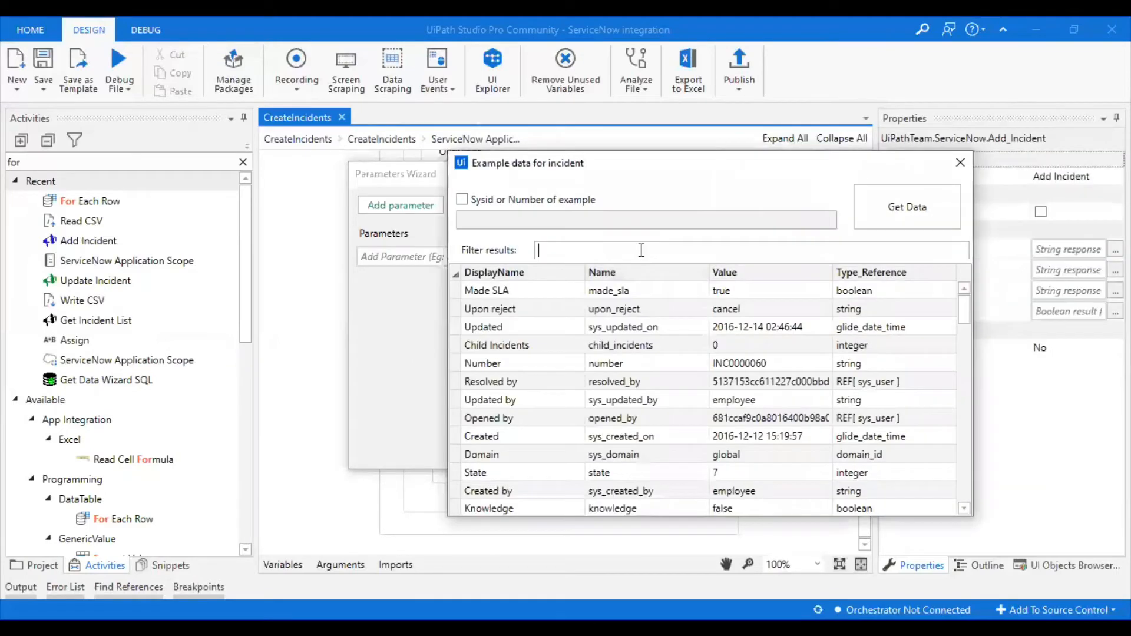
{"action": "type", "text": "desc"}
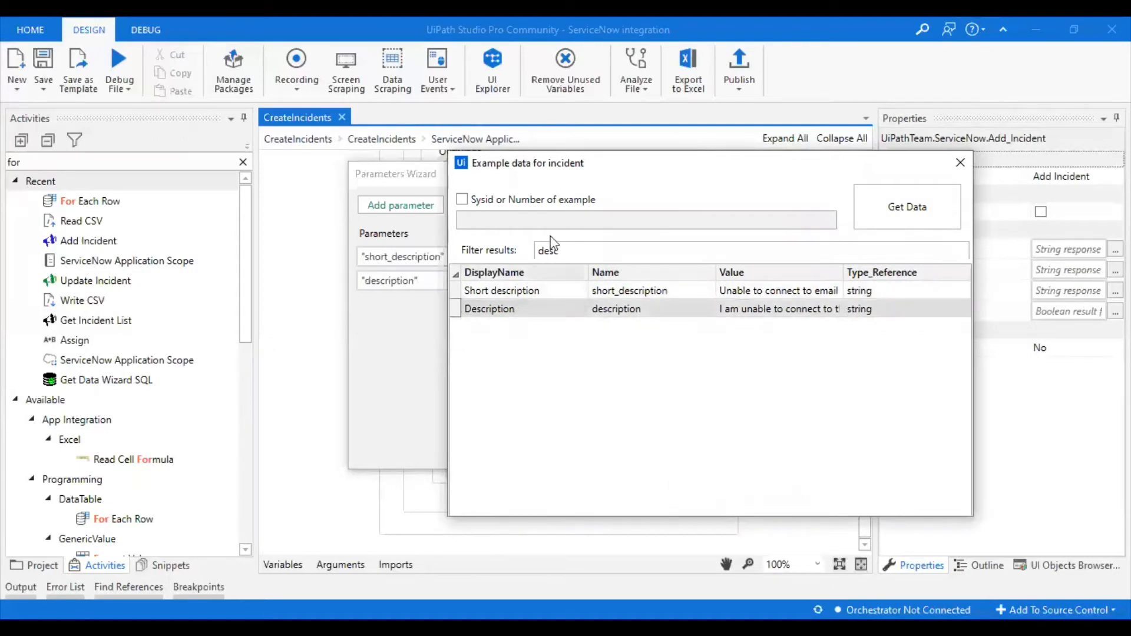
{"action": "left_click", "coordinate": [751, 249]}
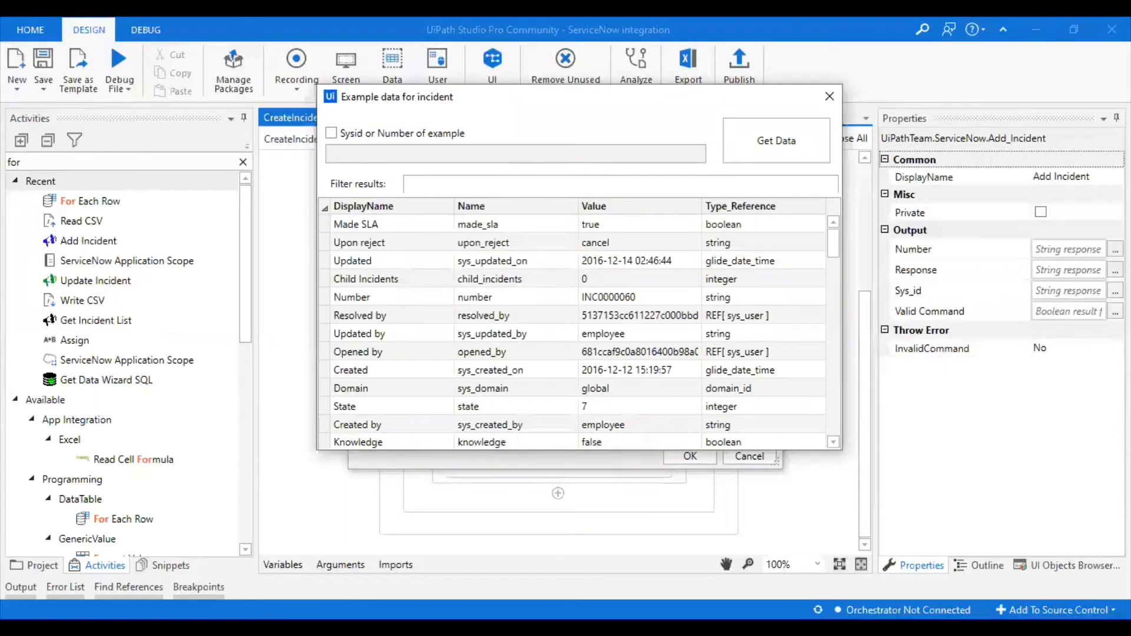
{"action": "type", "text": "imp"}
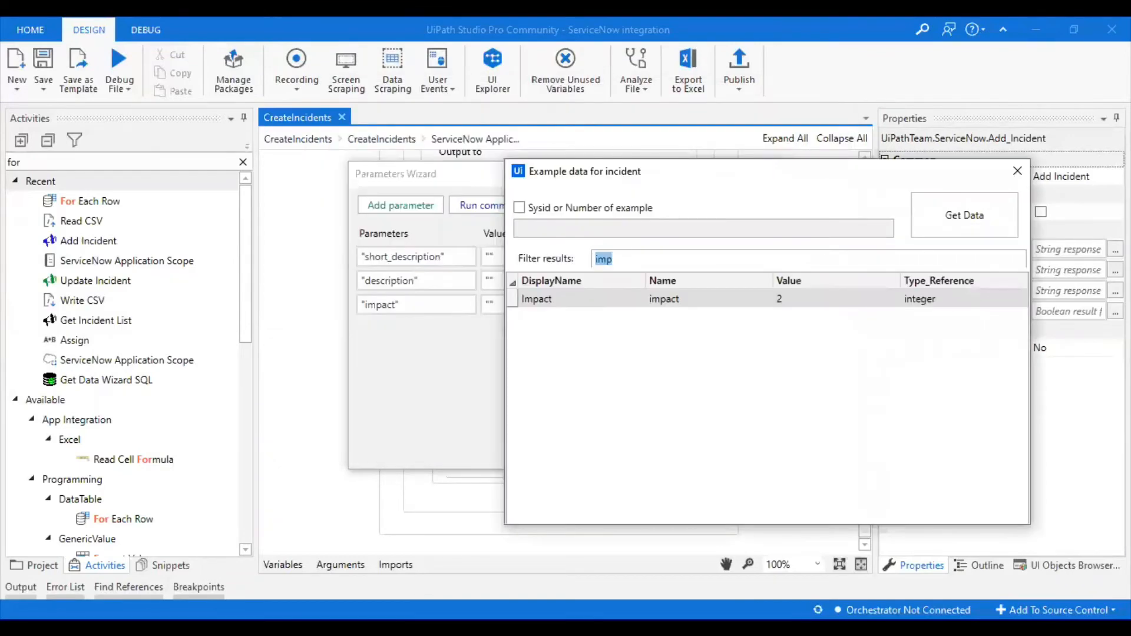
{"action": "type", "text": "caller_id\""}
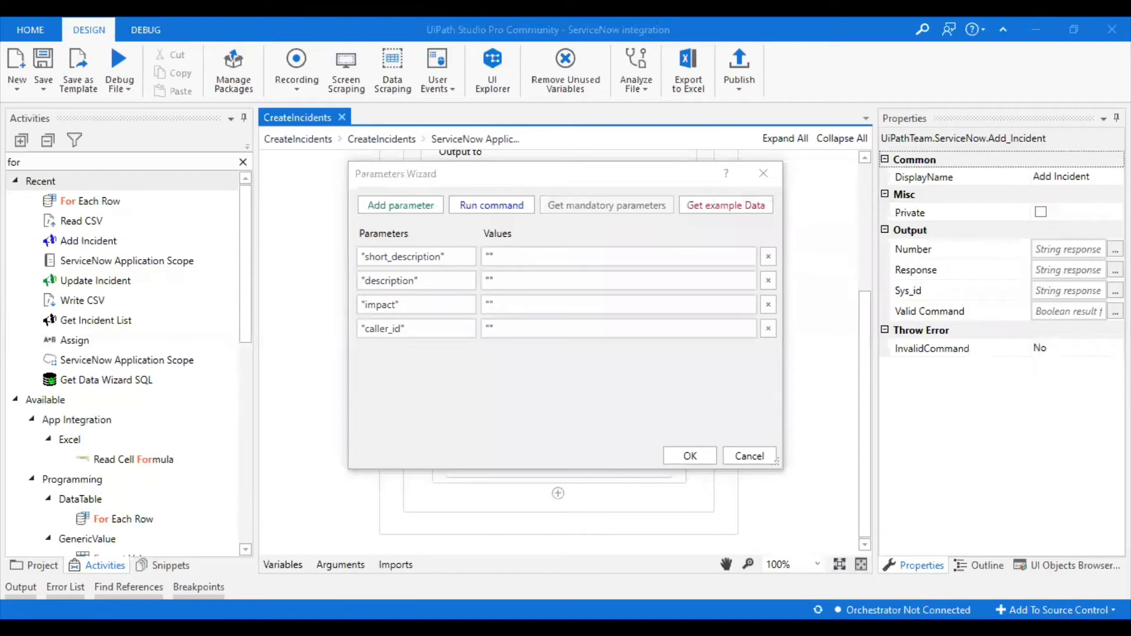
{"action": "mouse_move", "coordinate": [404, 343]}
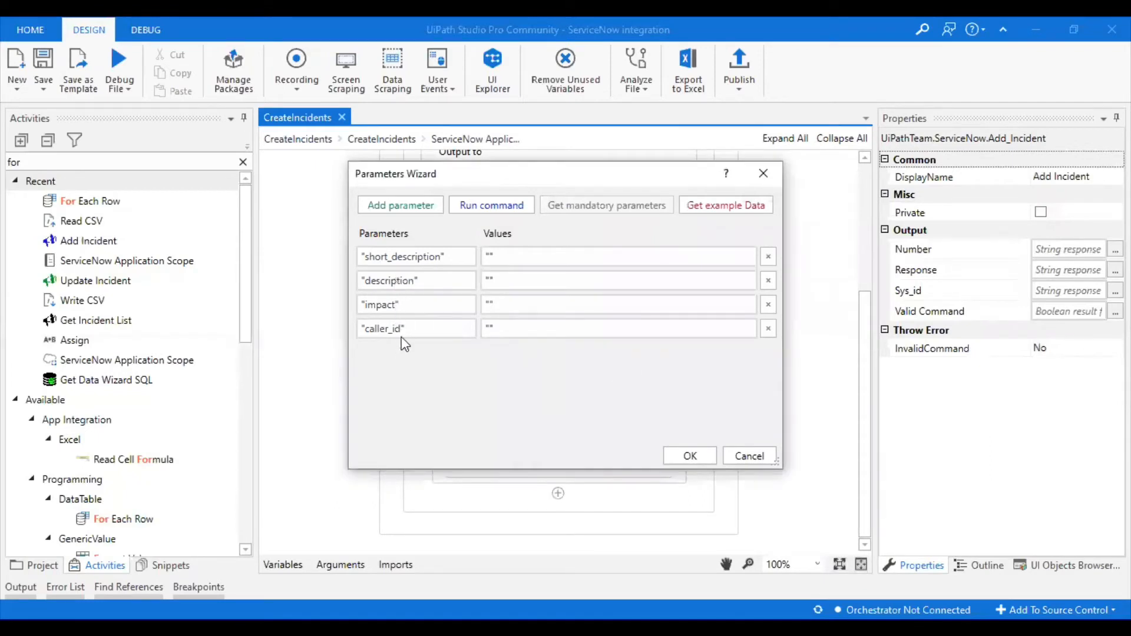
Step: Map each parameter to row("column").ToString for short_description, description, Impact and Caller, and confirm
{"action": "left_click", "coordinate": [616, 255]}
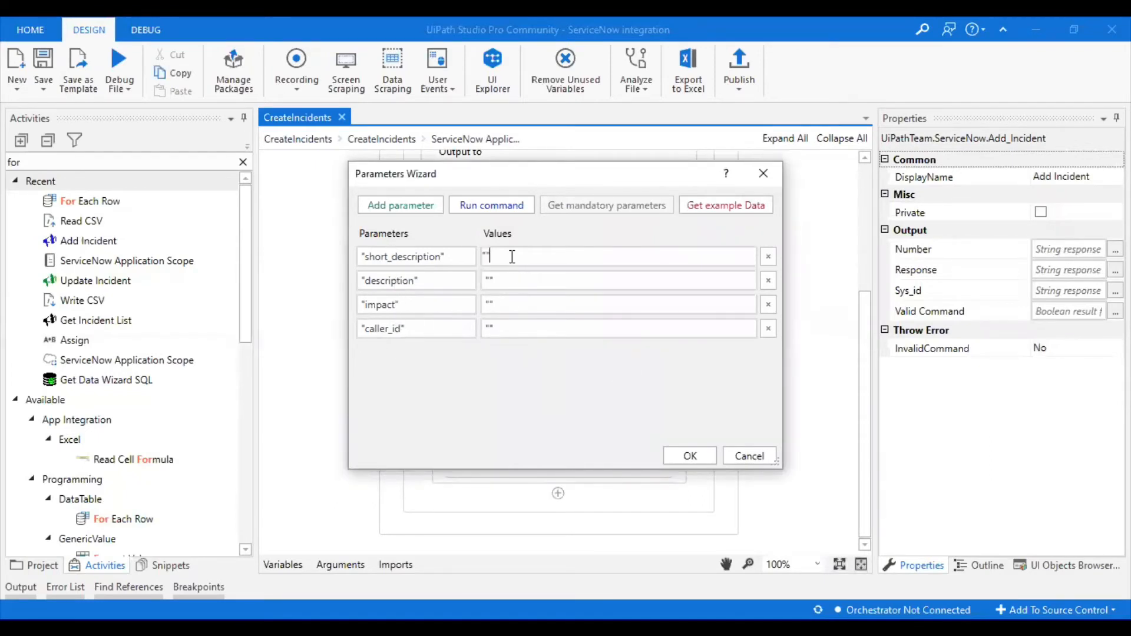
{"action": "type", "text": "row("}
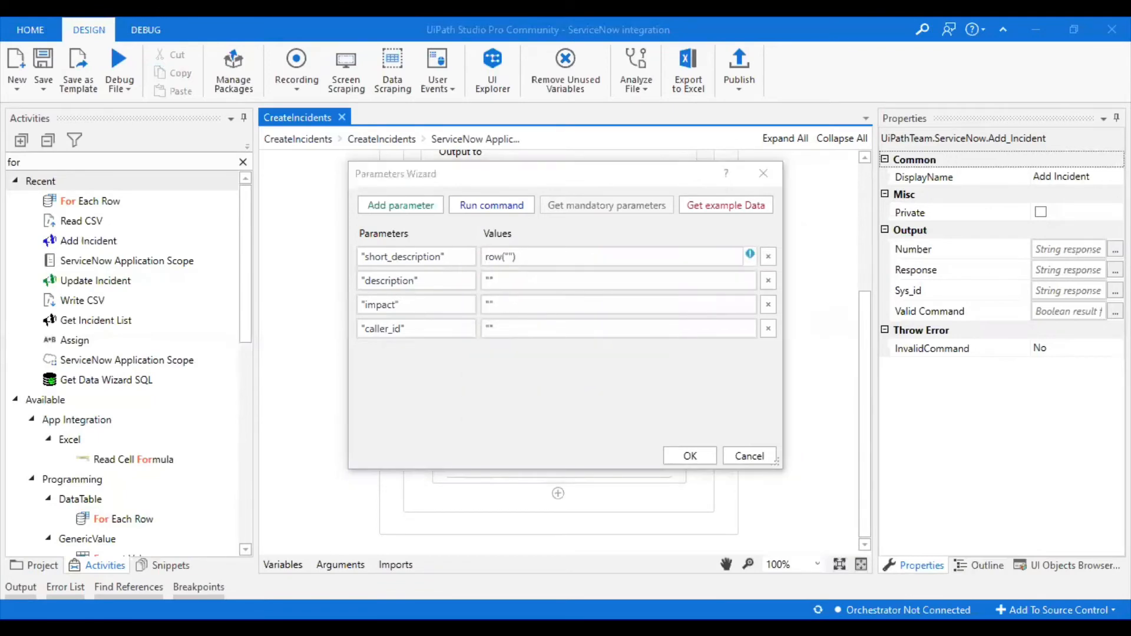
{"action": "left_click", "coordinate": [505, 256]}
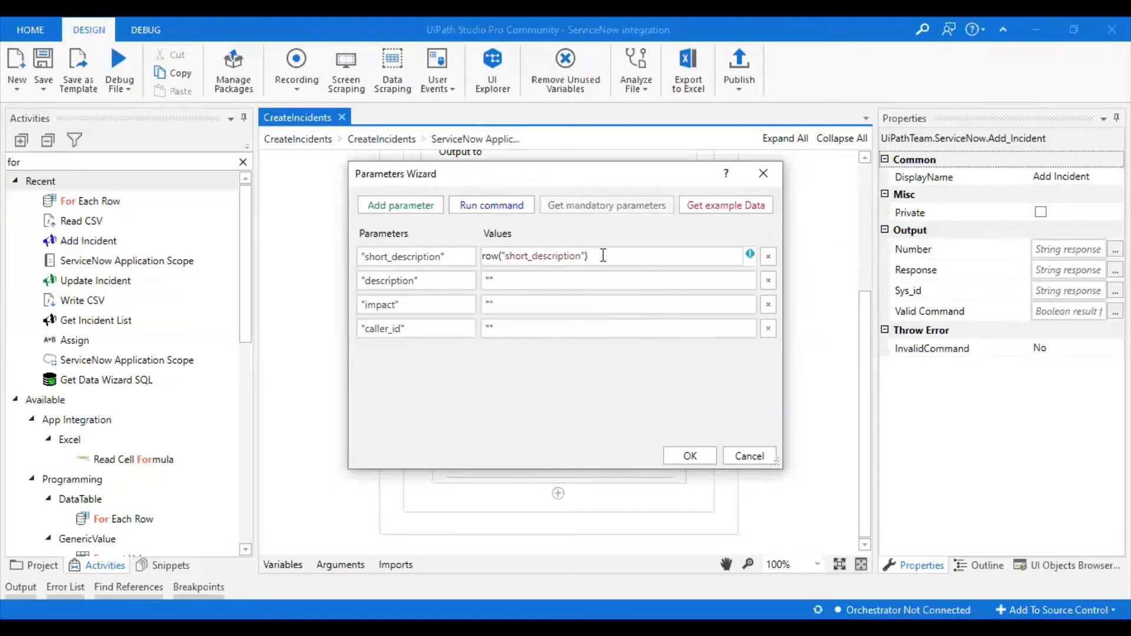
{"action": "type", "text": ".ToString"}
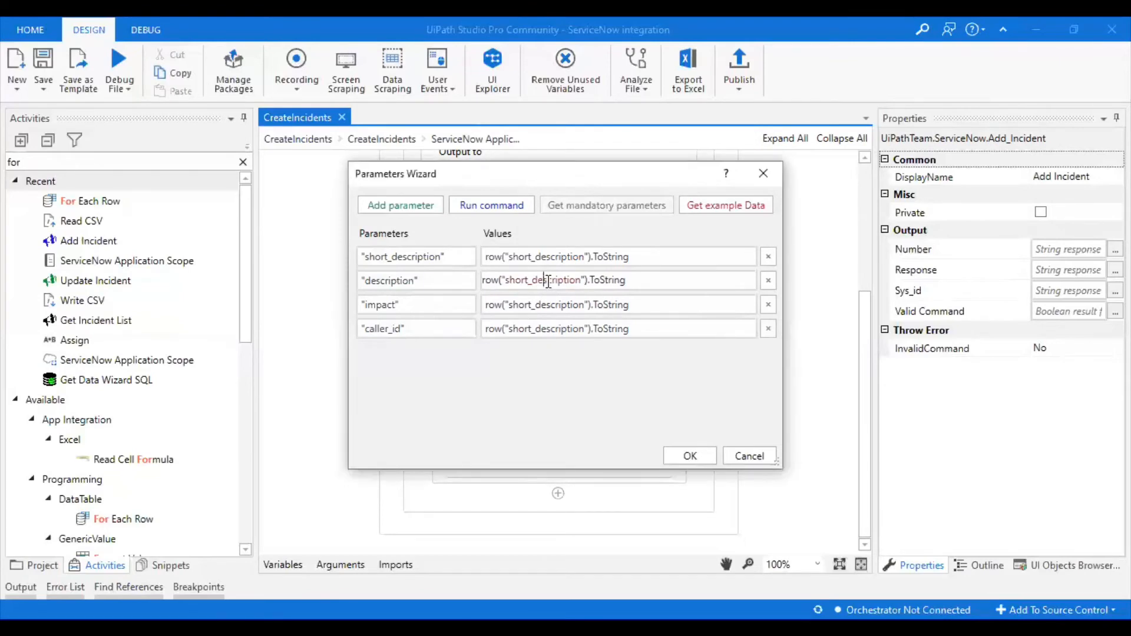
{"action": "type", "text": "description"}
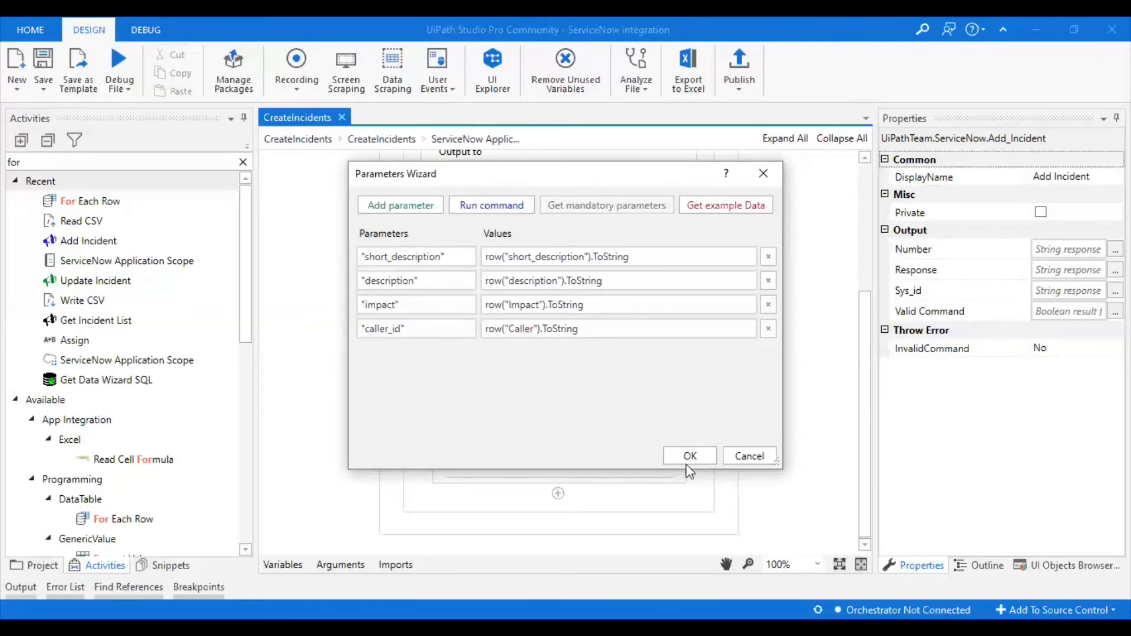
{"action": "left_click", "coordinate": [689, 456]}
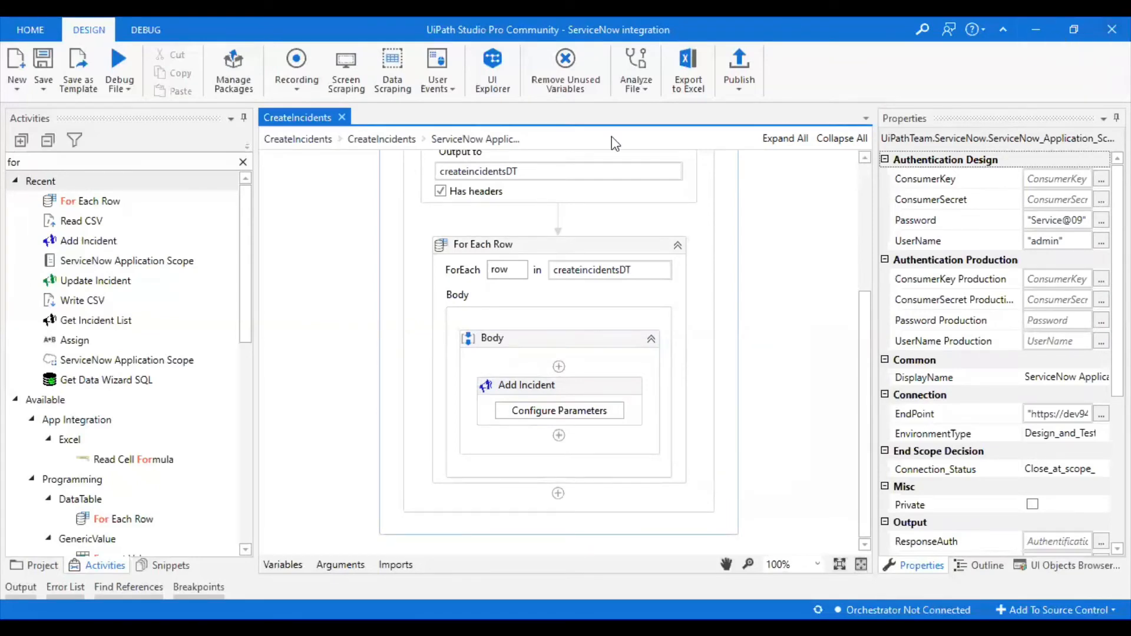
Step: Store Add Incident's Number output in a new intNumber variable
{"action": "left_click", "coordinate": [526, 384]}
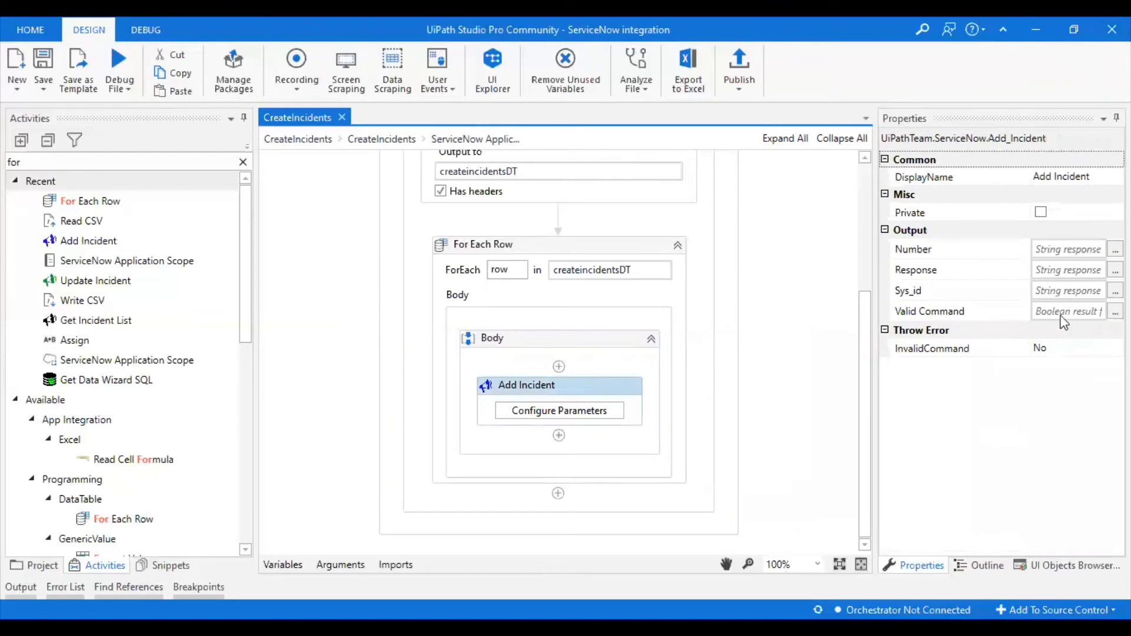
{"action": "mouse_move", "coordinate": [1067, 249]}
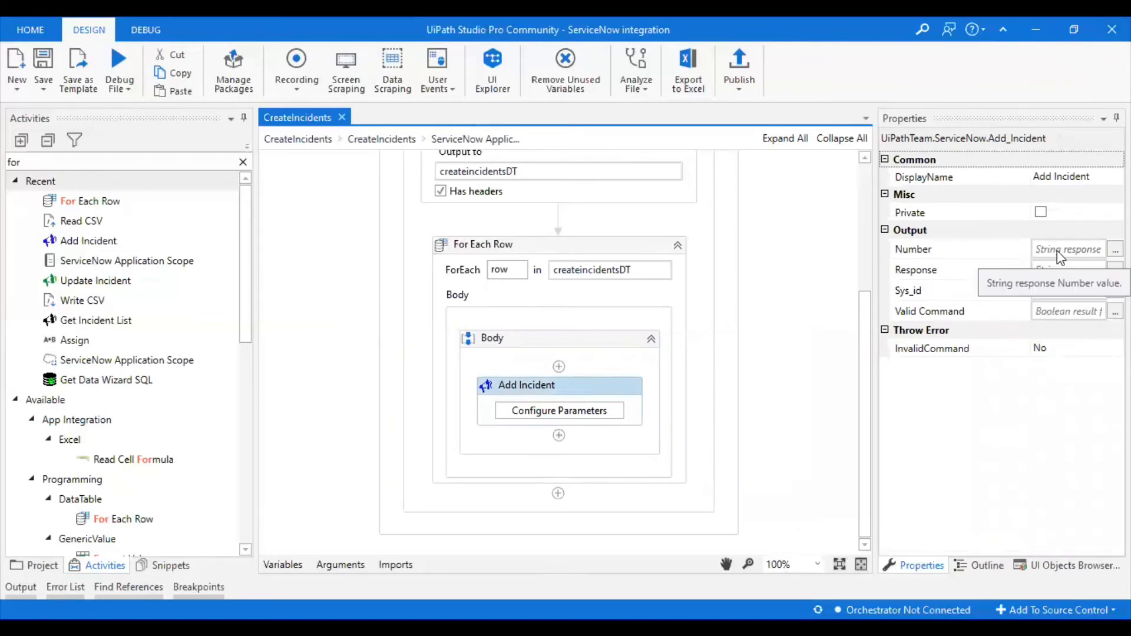
{"action": "left_click", "coordinate": [1067, 248]}
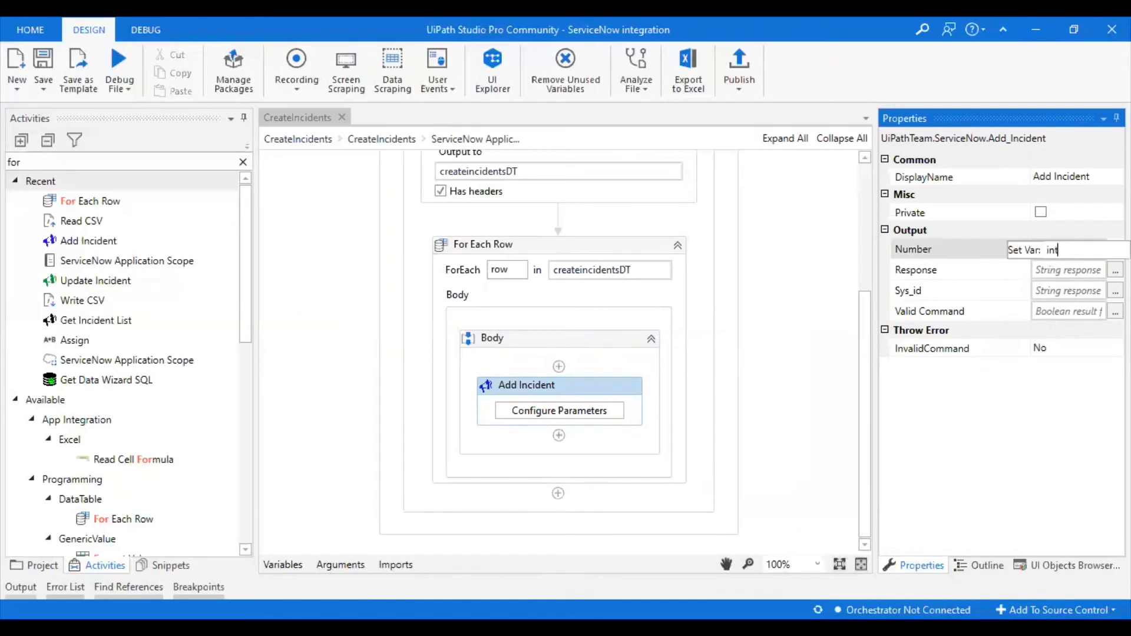
{"action": "type", "text": "Number"}
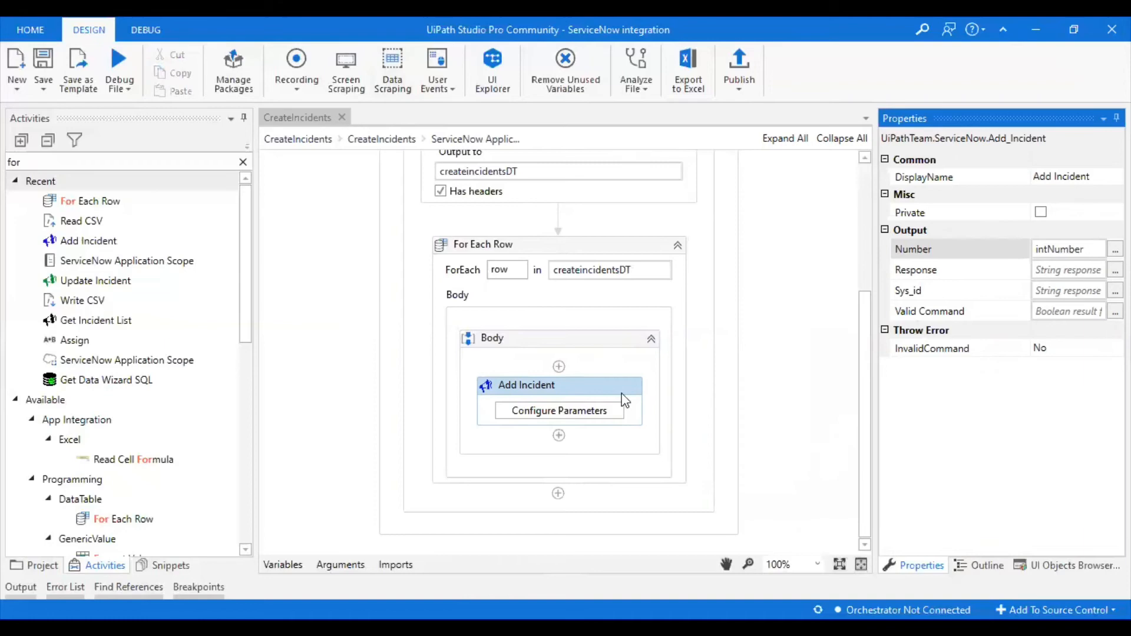
{"action": "mouse_move", "coordinate": [237, 394]}
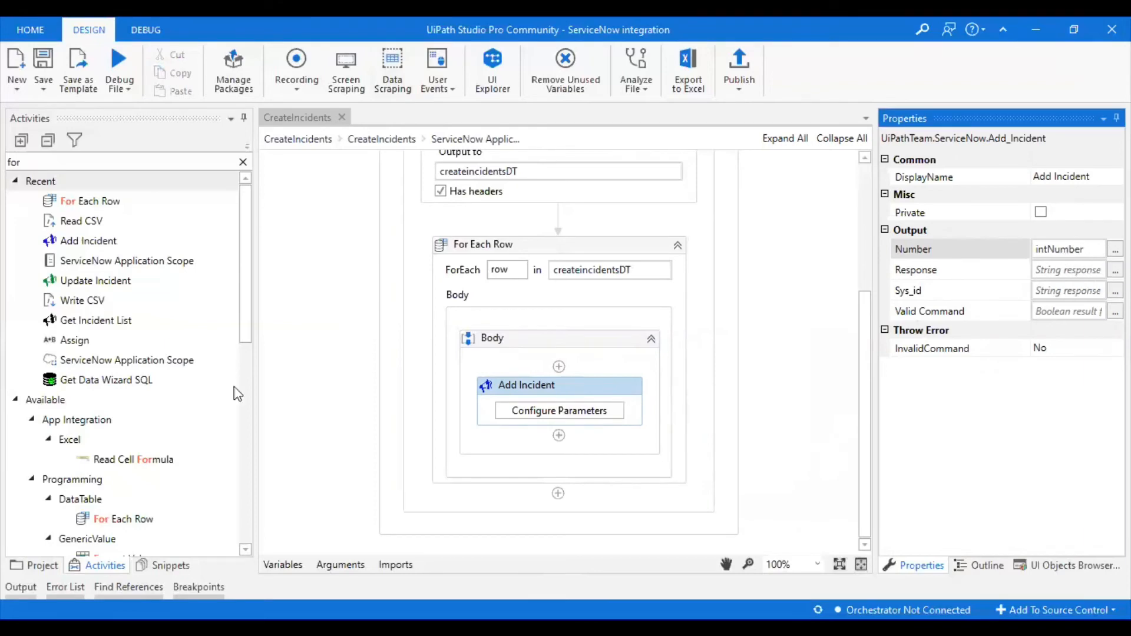
{"action": "left_click", "coordinate": [122, 162]}
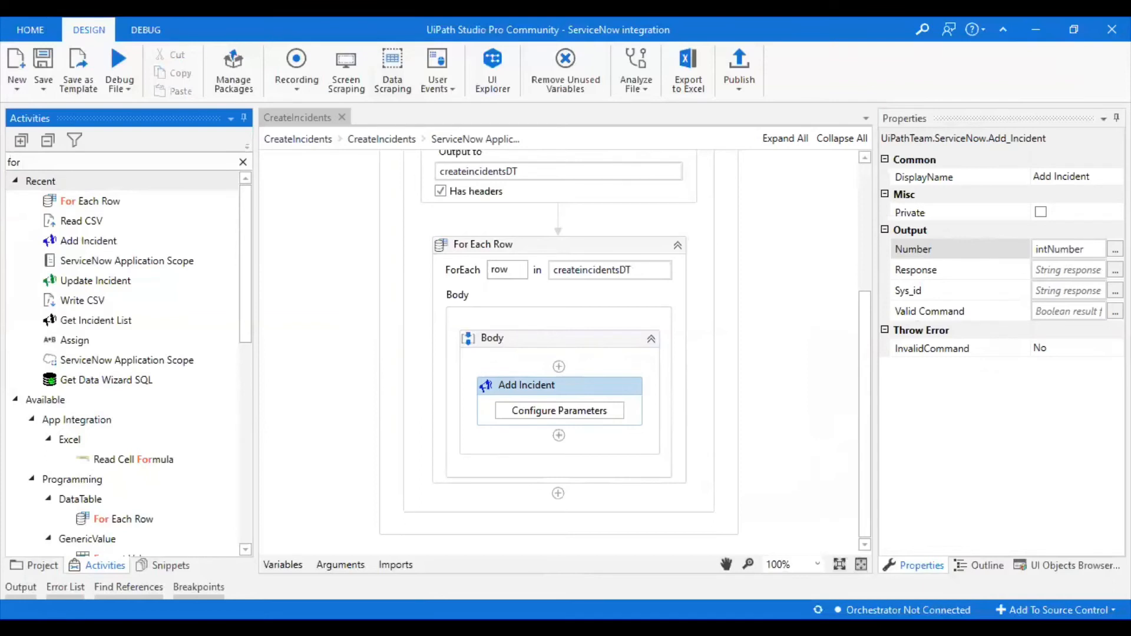
Step: Add an Assign after Add Incident setting row("Incident Number") to intNumber
{"action": "type", "text": "assign"}
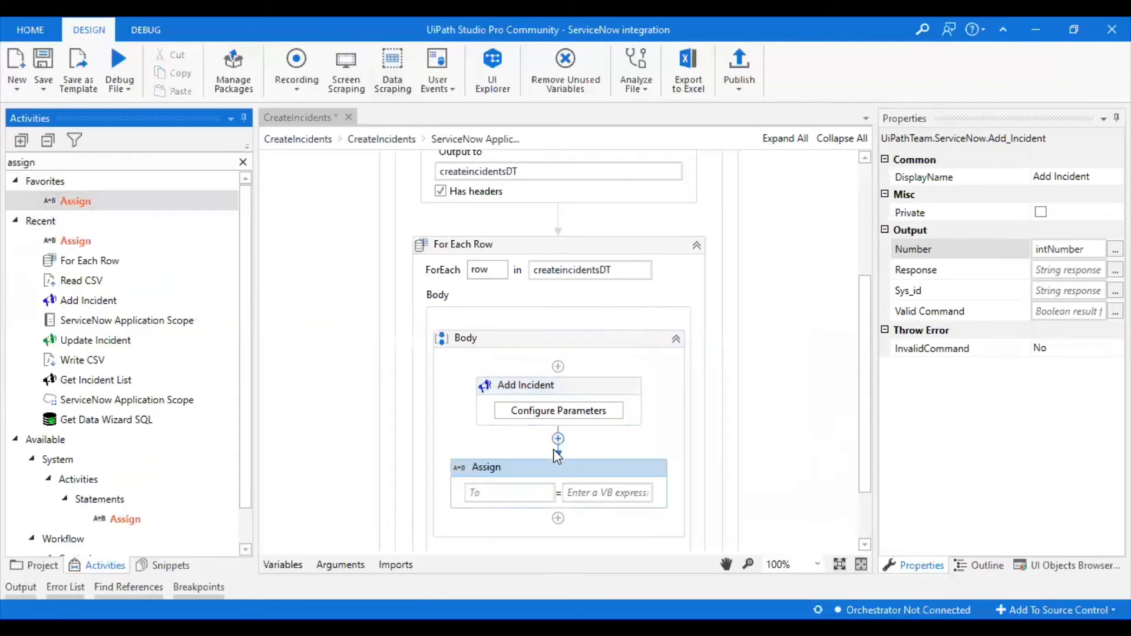
{"action": "left_click", "coordinate": [509, 492]}
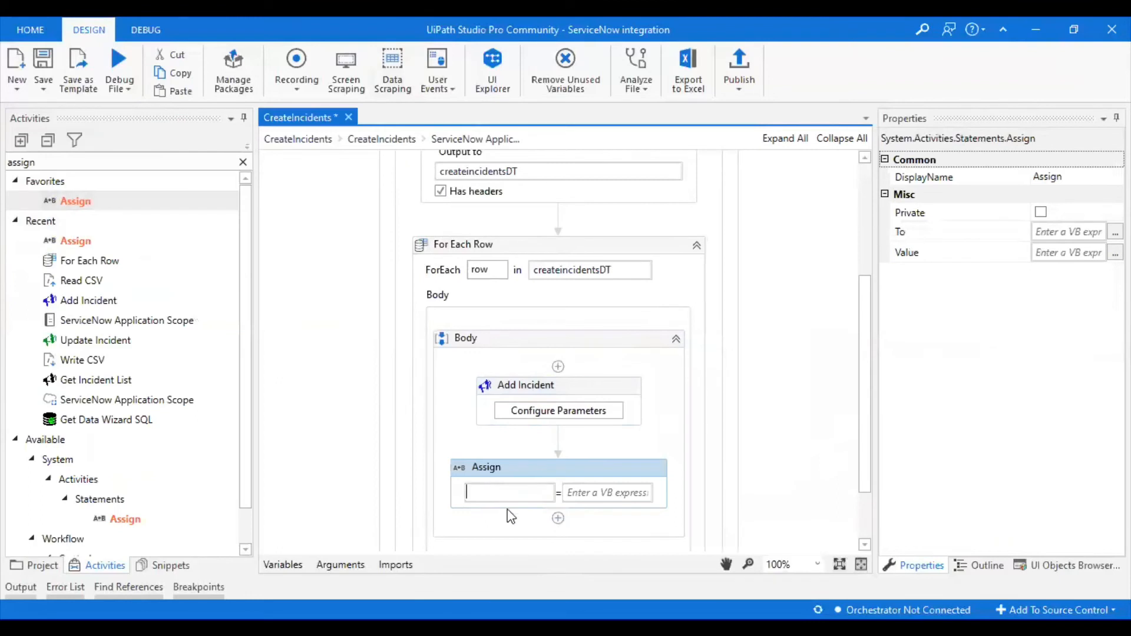
{"action": "type", "text": "row()"}
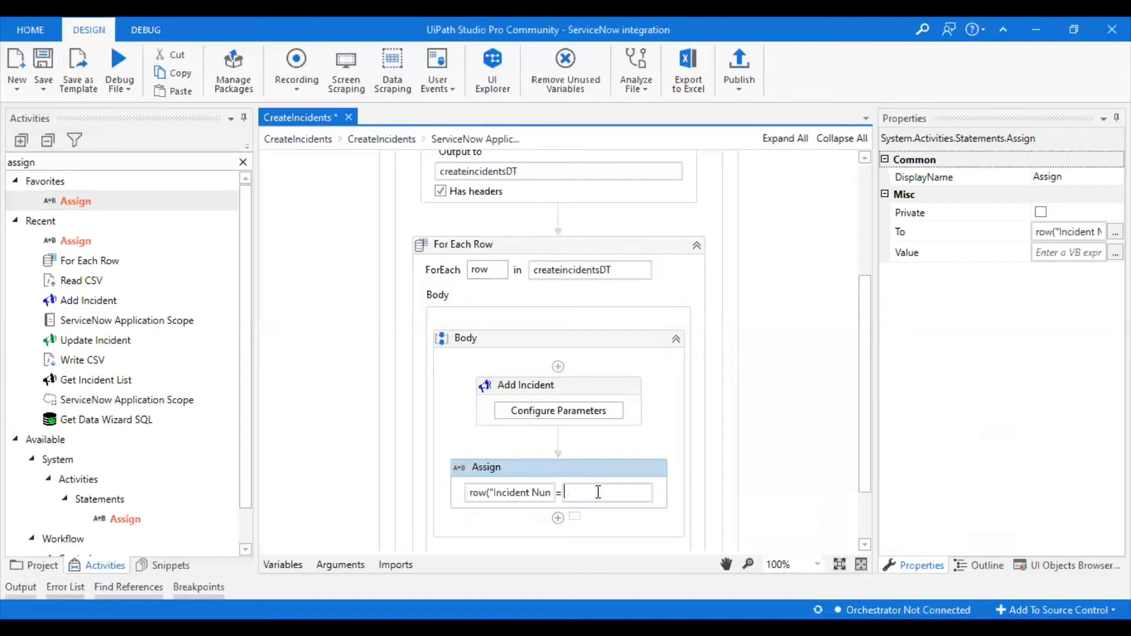
{"action": "type", "text": "intNumber"}
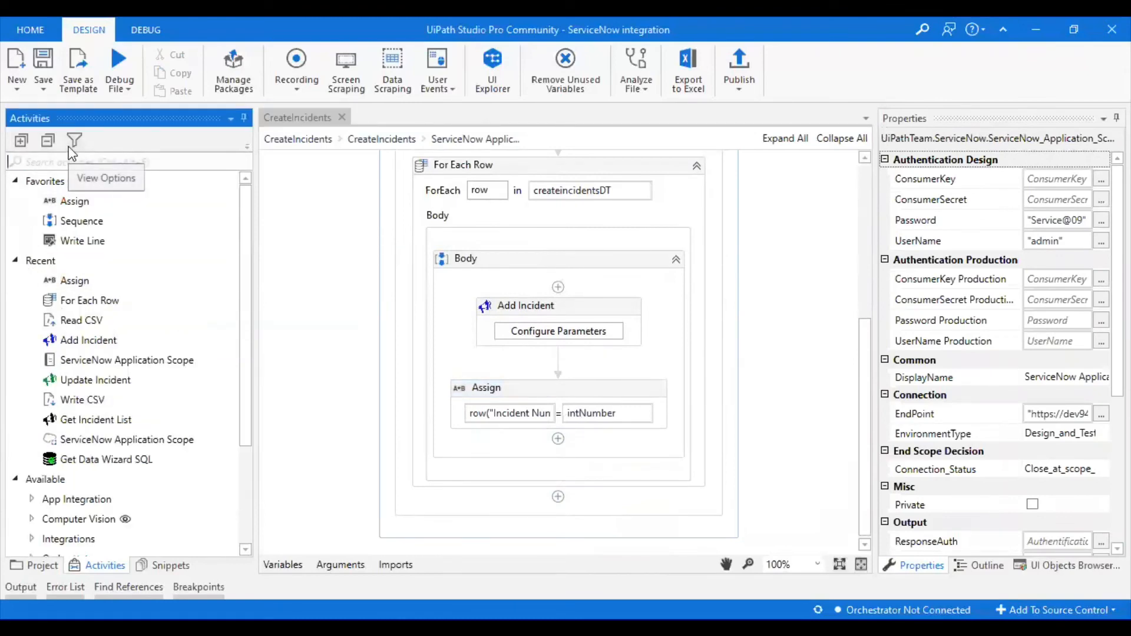
{"action": "type", "text": "wtr"}
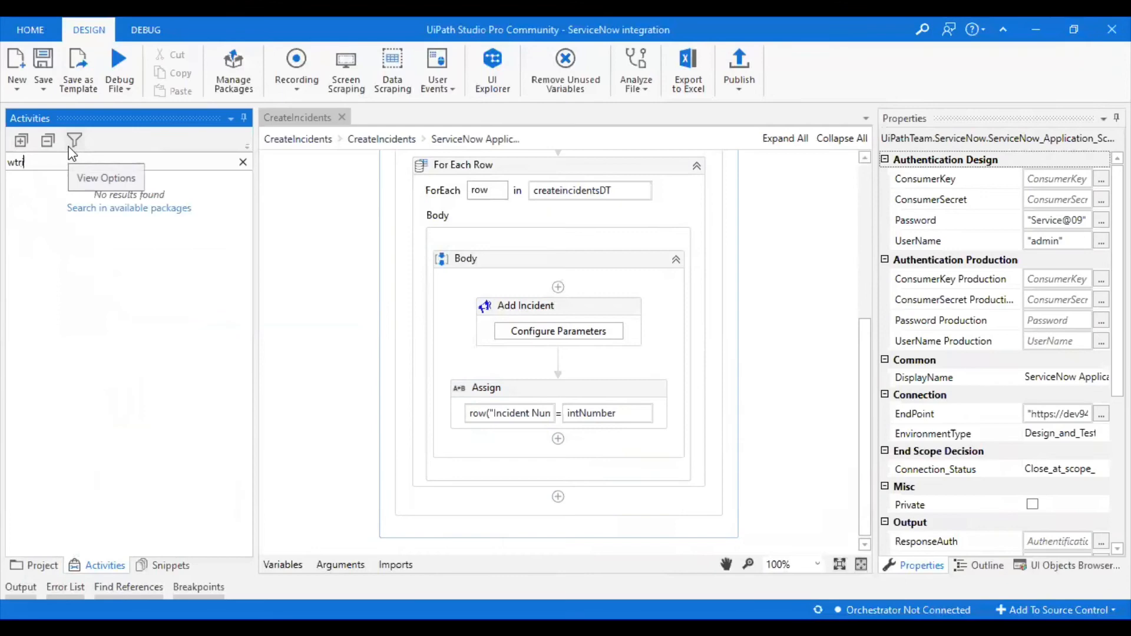
{"action": "type", "text": "w"}
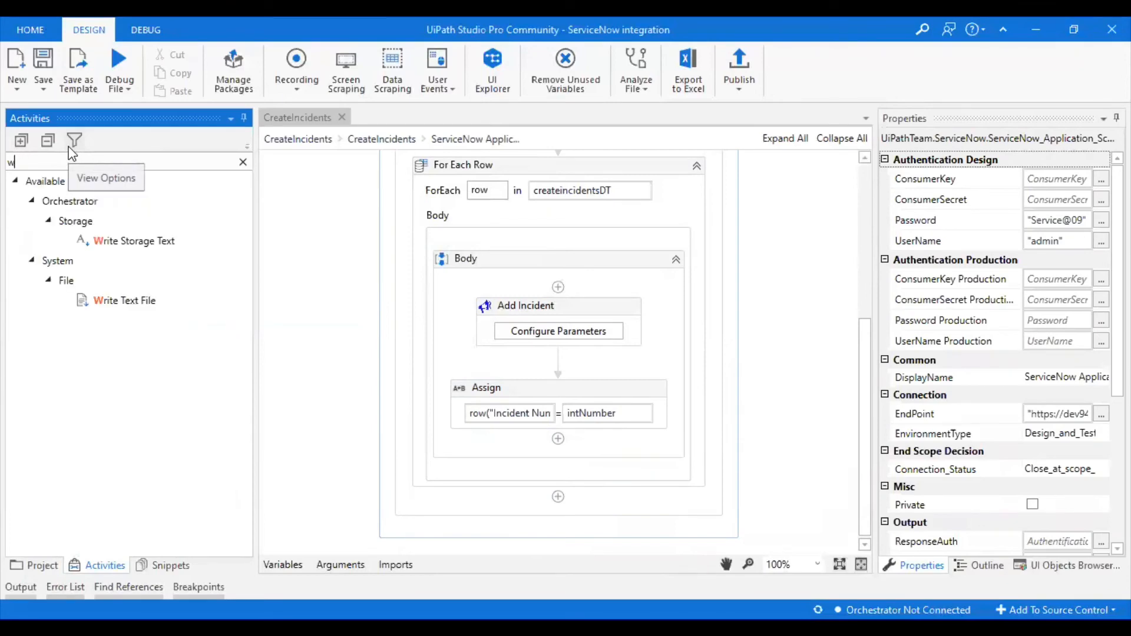
{"action": "type", "text": "r"}
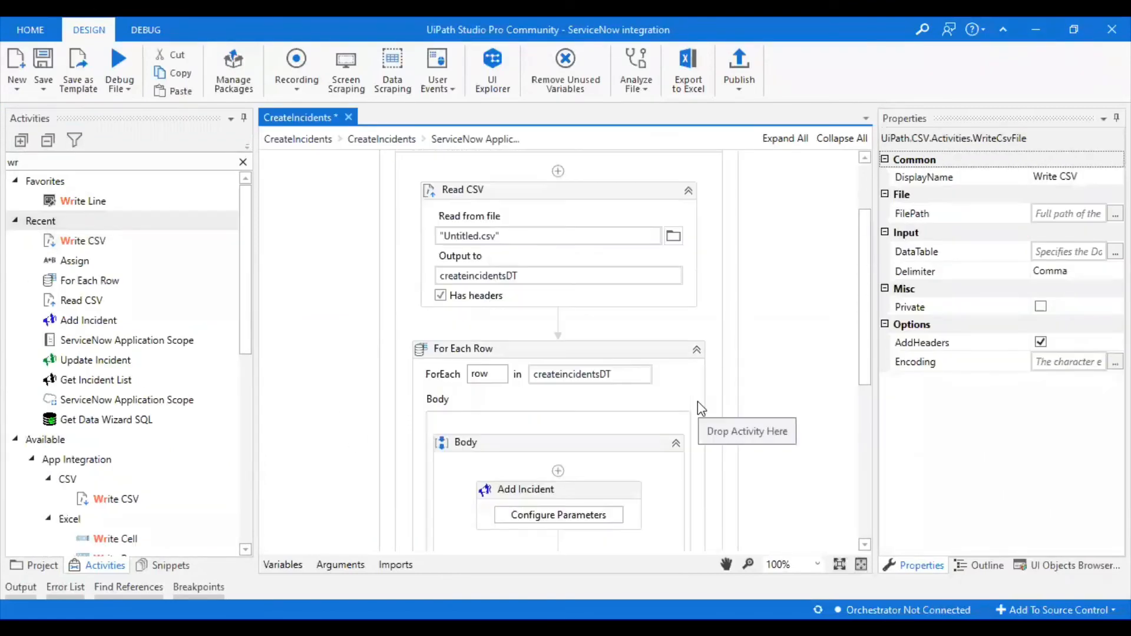
Step: Configure Write CSV to write createincidentsDT to Untitled.csv
{"action": "scroll", "scroll_direction": "down", "scroll_amount": 3}
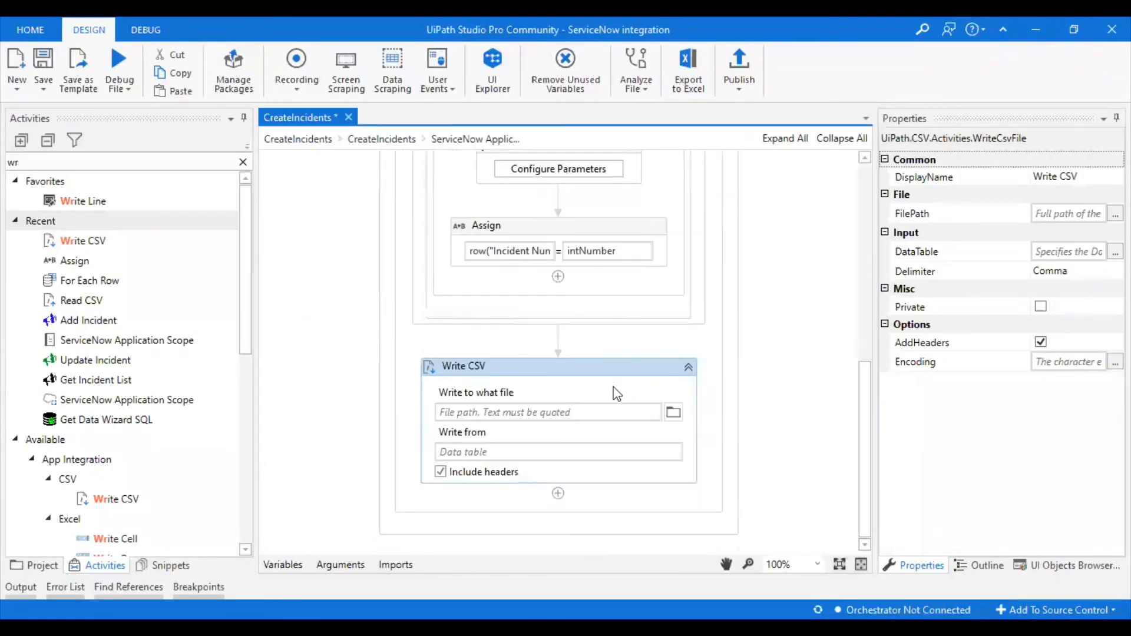
{"action": "scroll", "scroll_direction": "down", "scroll_amount": 3}
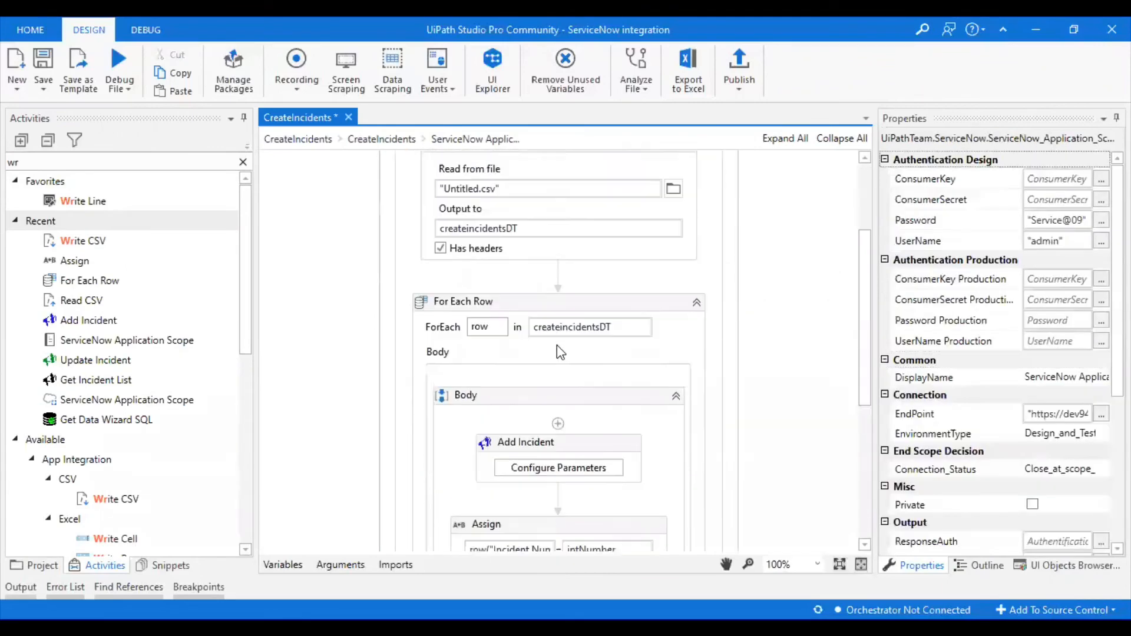
{"action": "scroll", "scroll_direction": "down", "scroll_amount": 3}
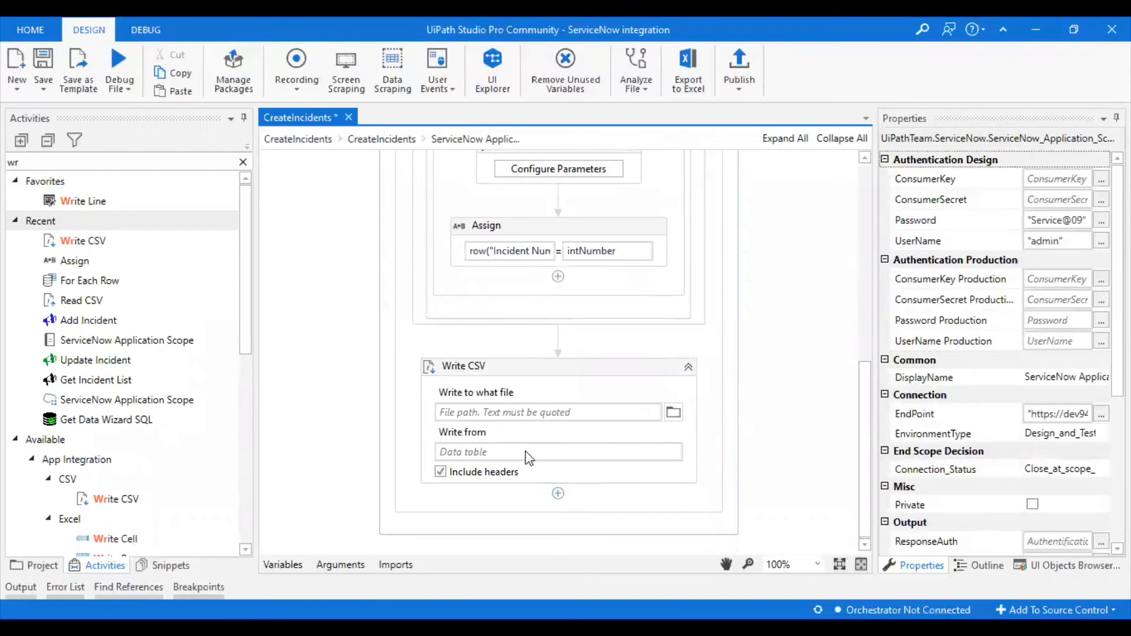
{"action": "left_click", "coordinate": [557, 451]}
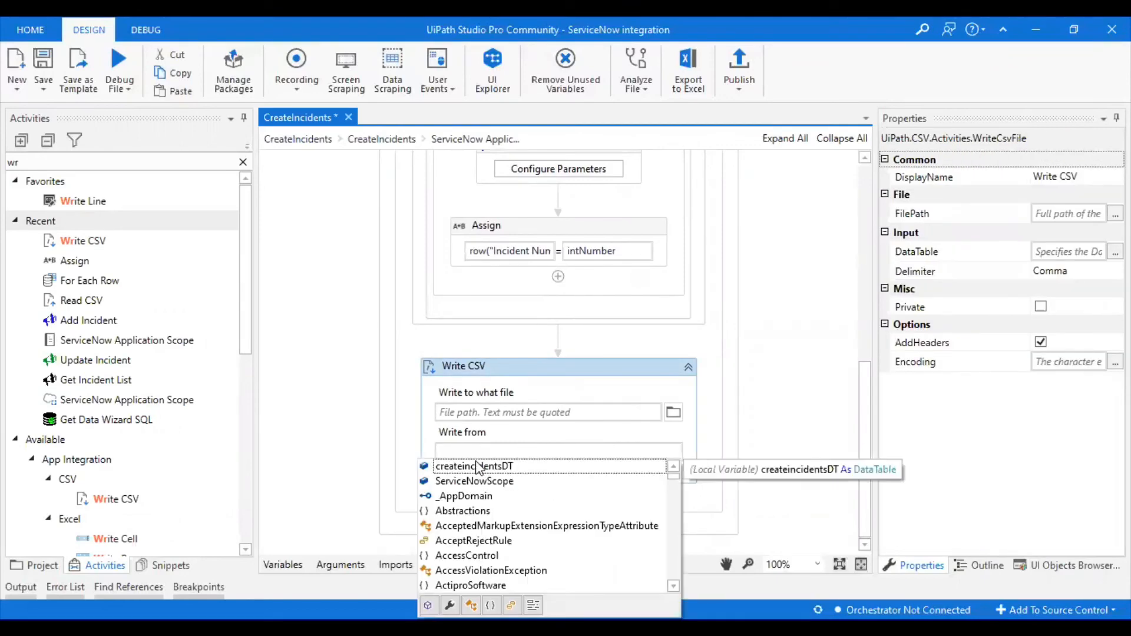
{"action": "left_click", "coordinate": [474, 466]}
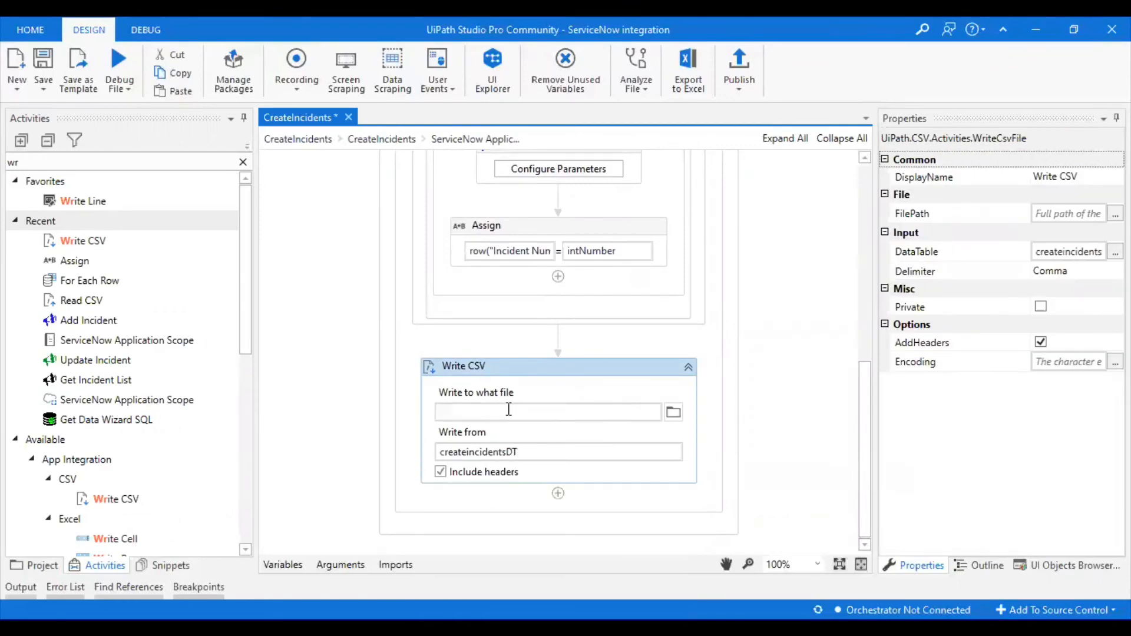
{"action": "left_click", "coordinate": [671, 413]}
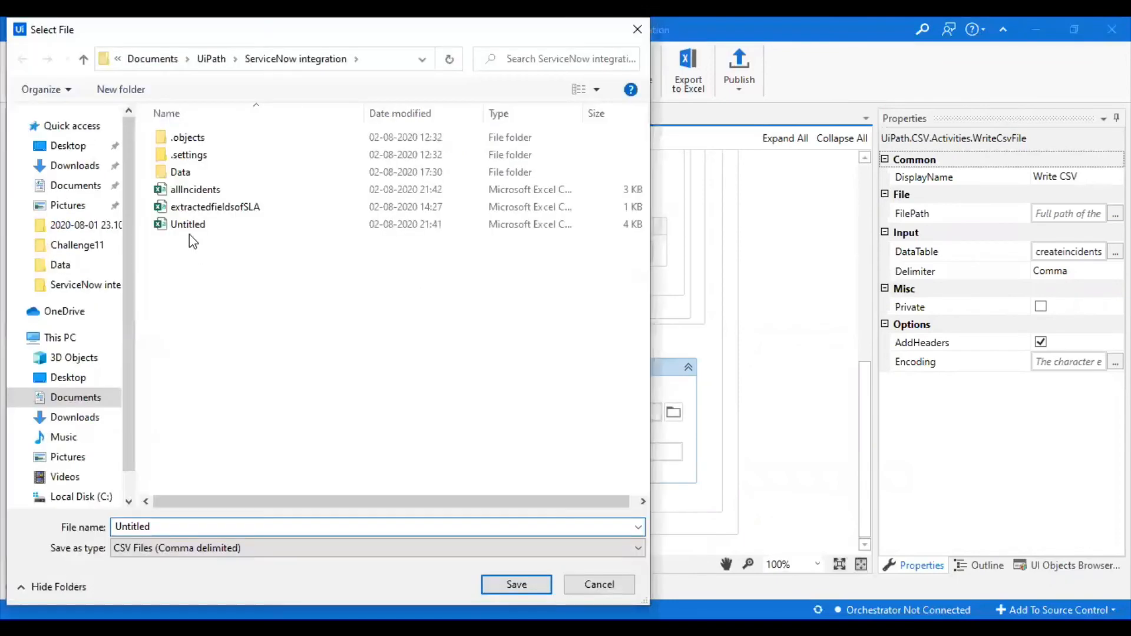
{"action": "left_click", "coordinate": [516, 584]}
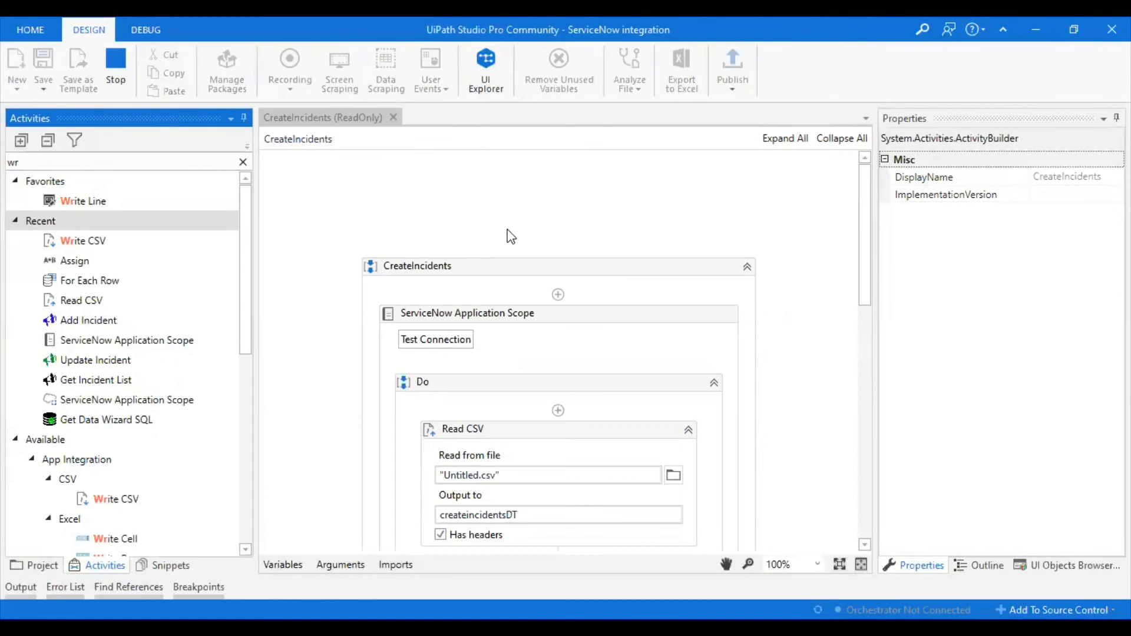
Step: Refresh the Project panel's file list and open Untitled.csv from it
{"action": "scroll", "scroll_direction": "down", "scroll_amount": 3}
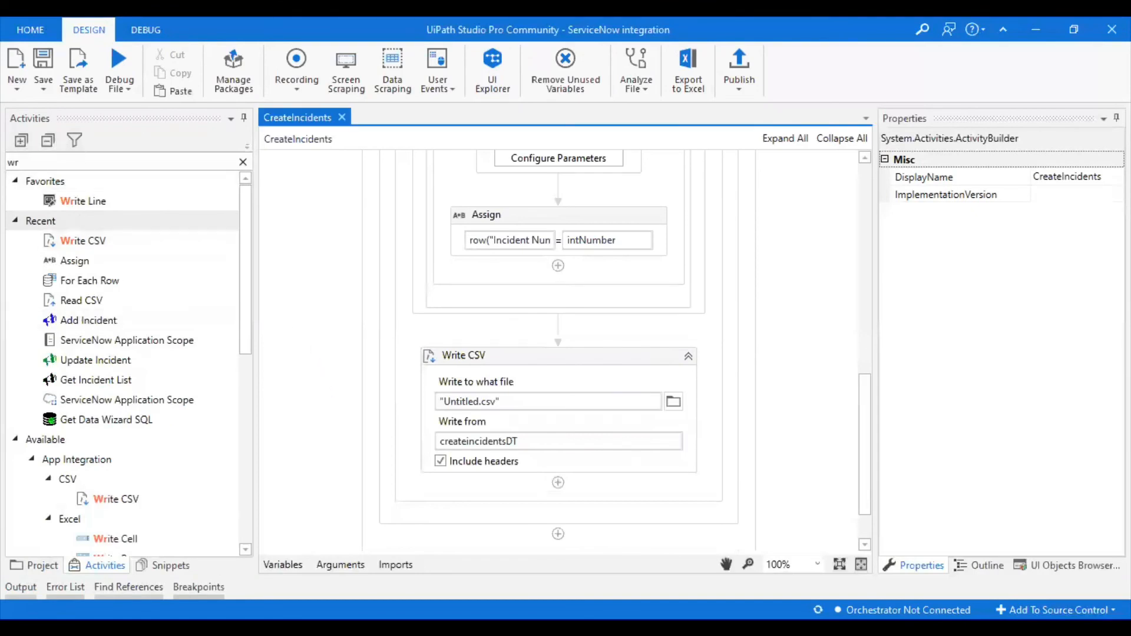
{"action": "left_click", "coordinate": [41, 566]}
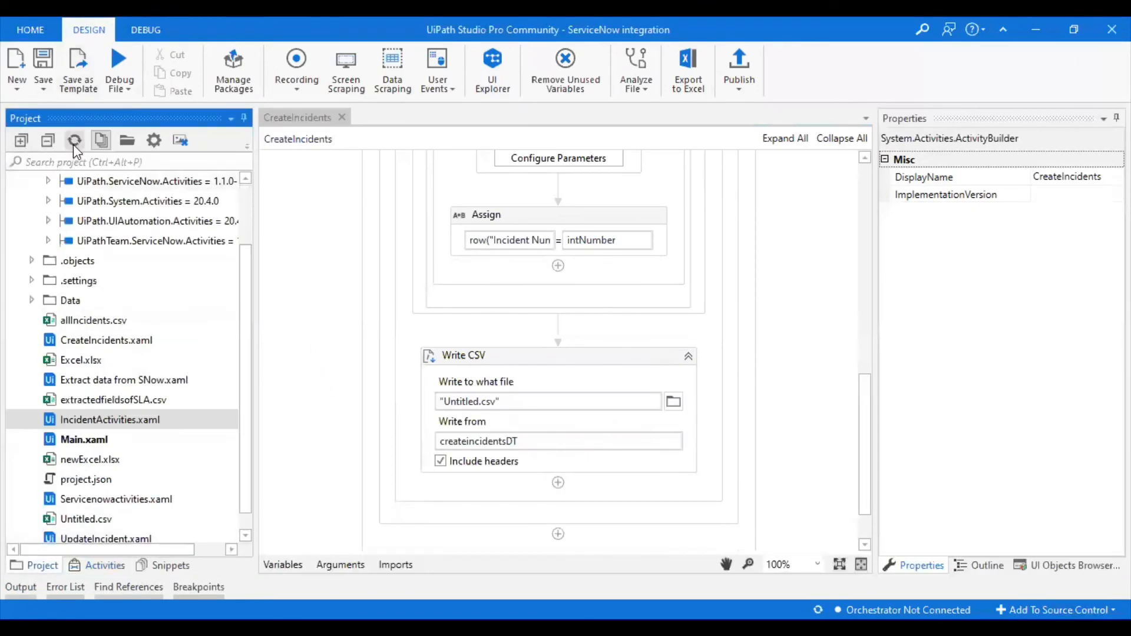
{"action": "left_click", "coordinate": [74, 140]}
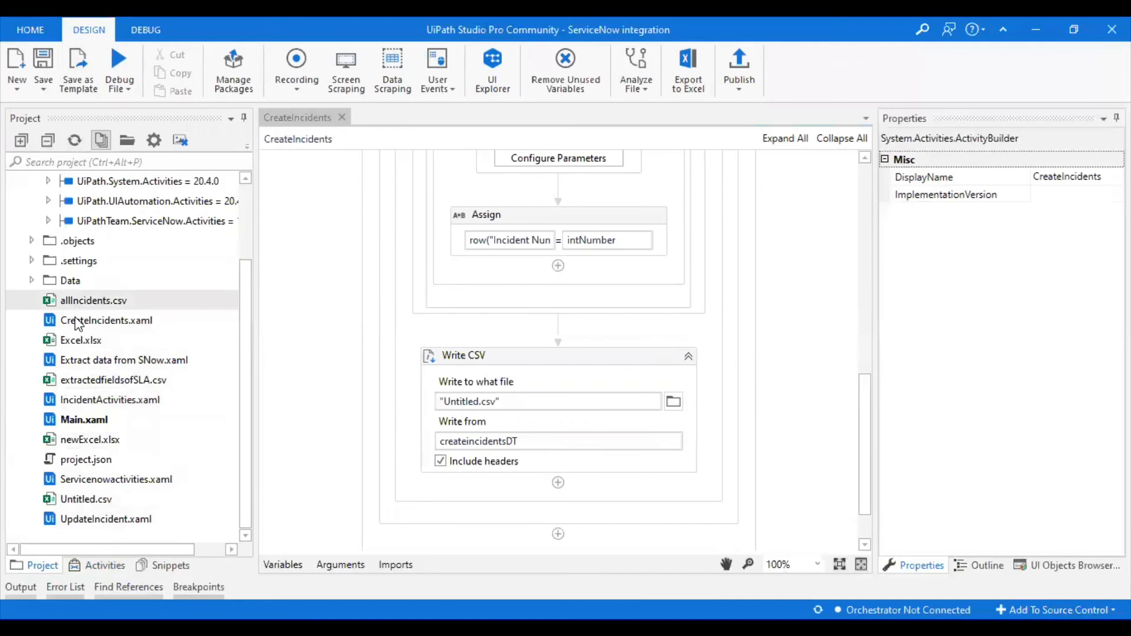
{"action": "left_click", "coordinate": [84, 498]}
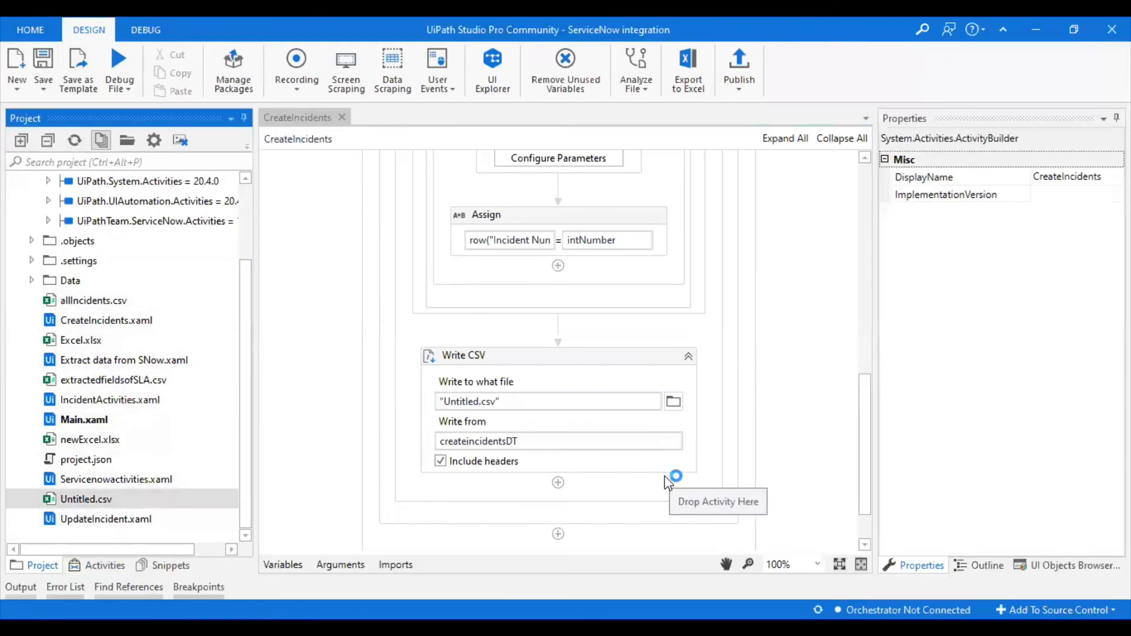
{"action": "mouse_move", "coordinate": [667, 483]}
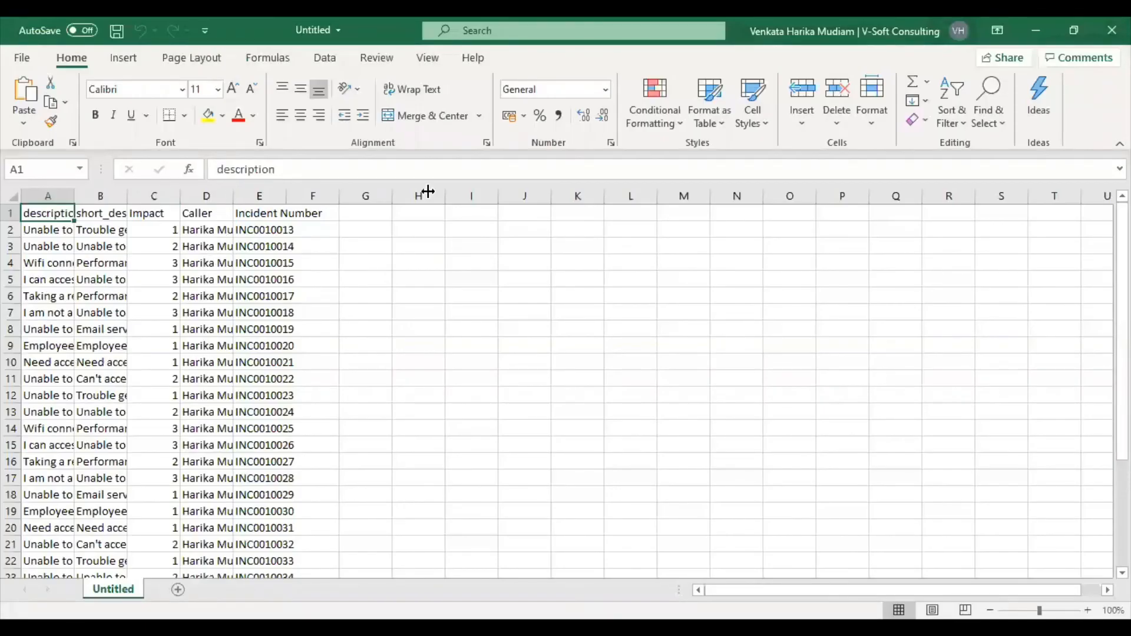
Step: Inspect a written incident number such as INC0010013 in the Incident Number column
{"action": "scroll", "scroll_direction": "down", "scroll_amount": 3}
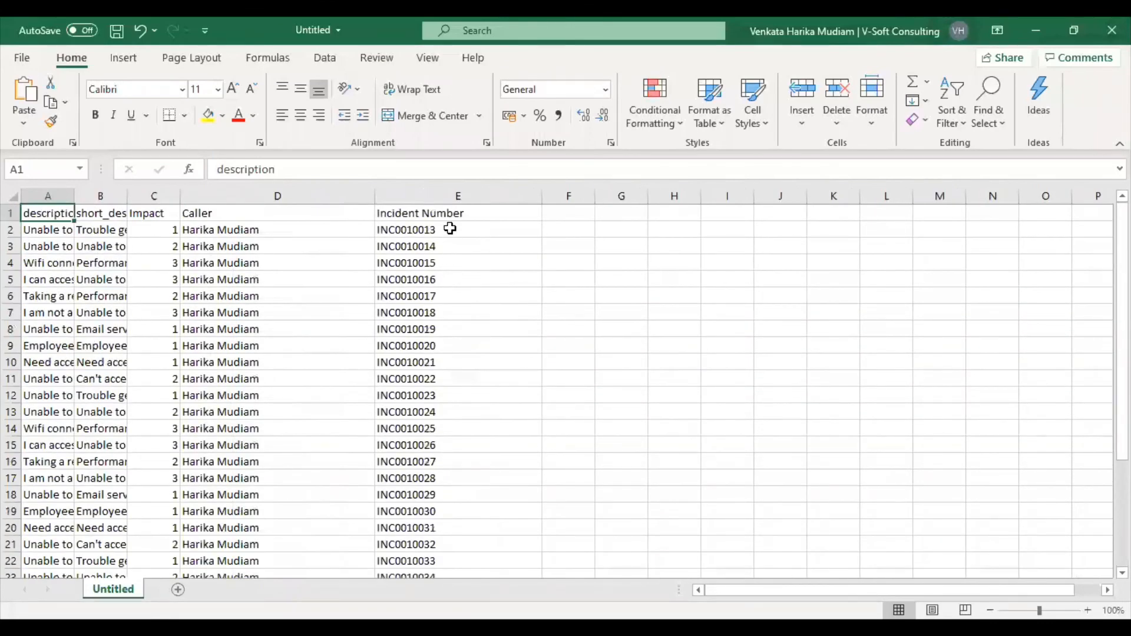
{"action": "left_click", "coordinate": [457, 395]}
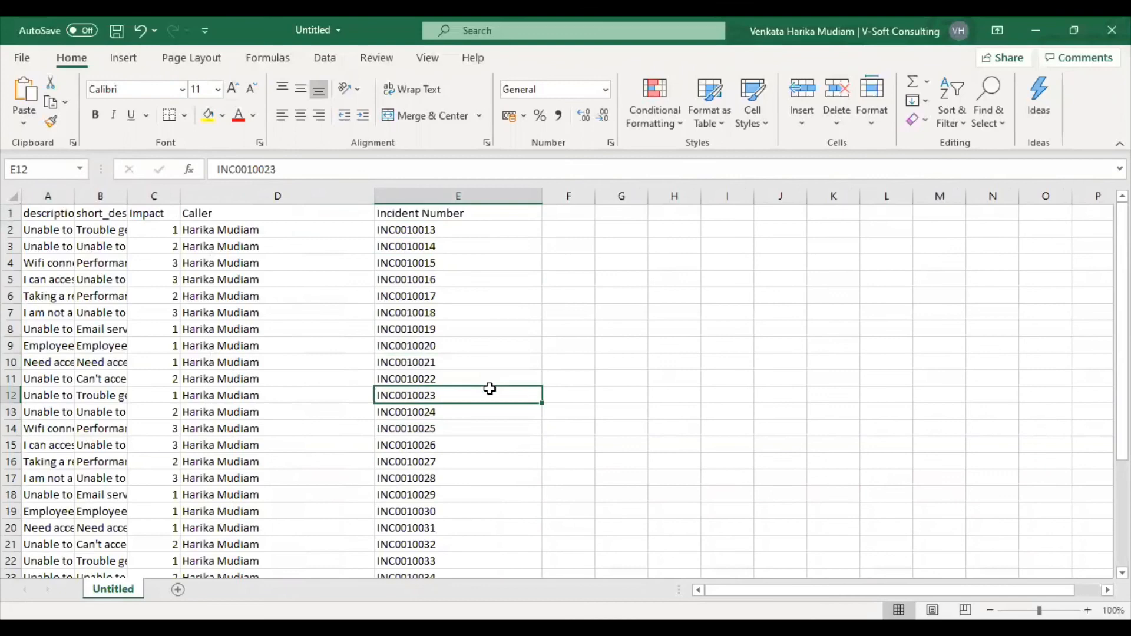
{"action": "mouse_move", "coordinate": [421, 307]}
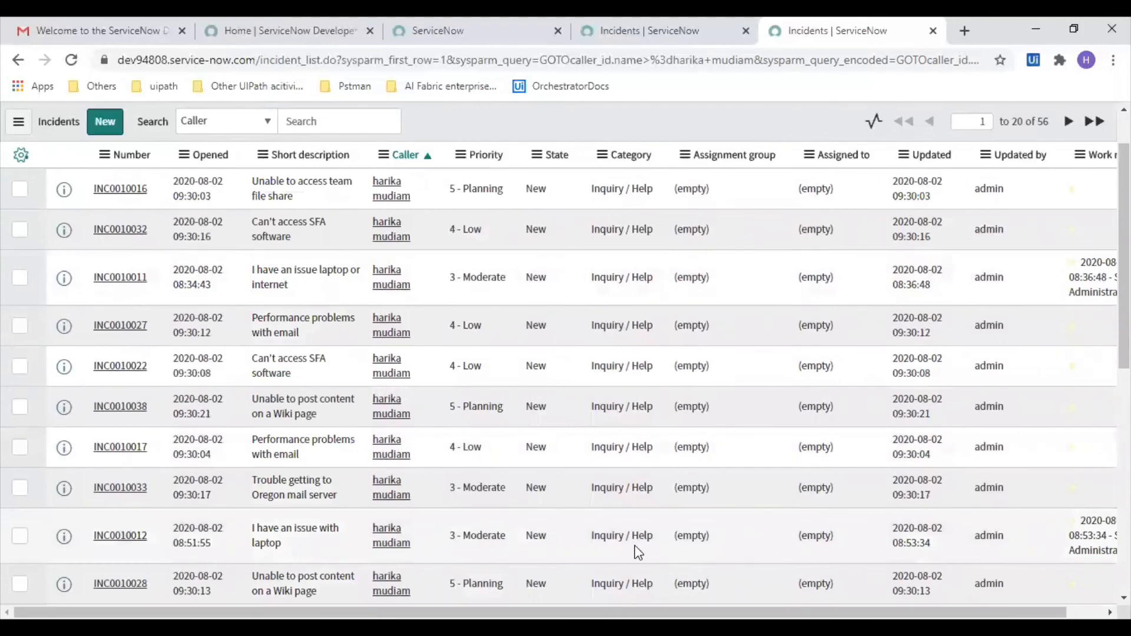
{"action": "mouse_move", "coordinate": [632, 555]}
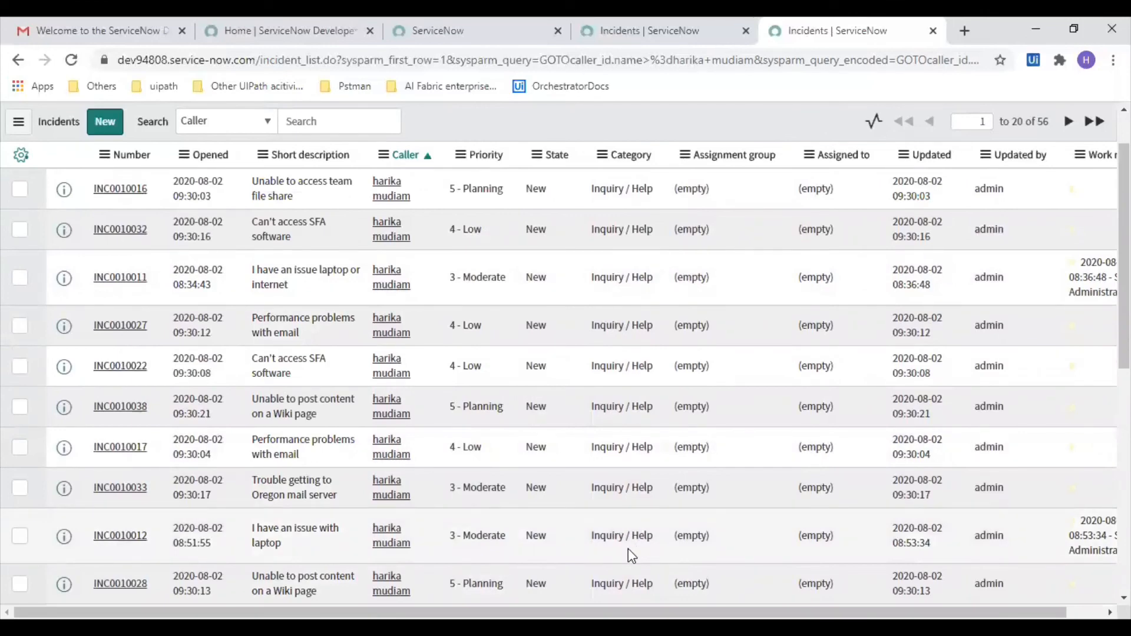